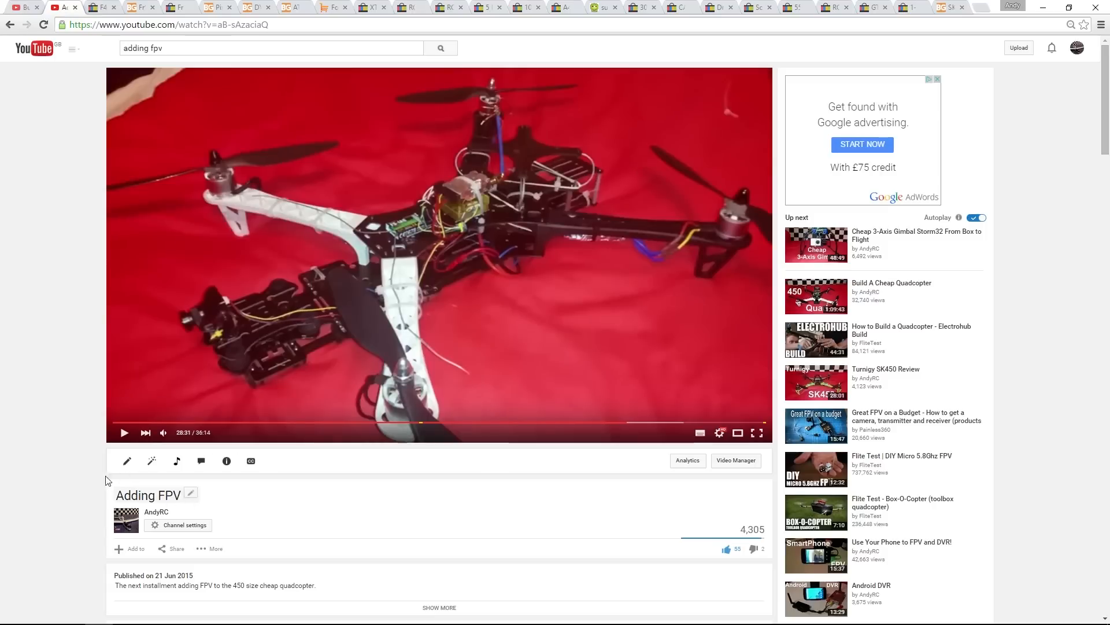
pyautogui.moveTo(31, 307)
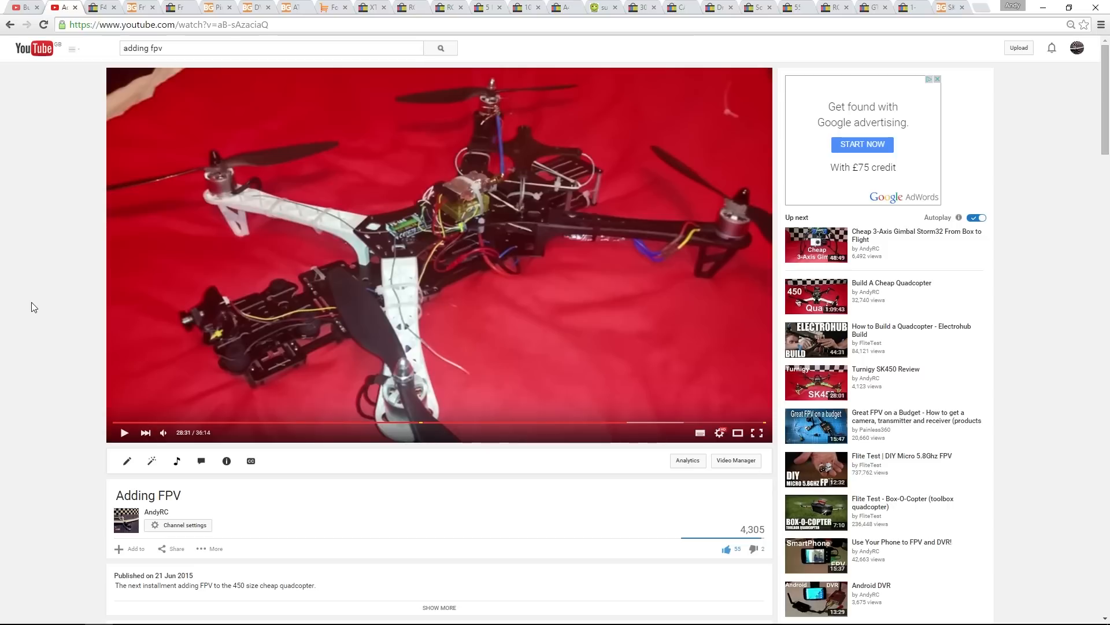
pyautogui.moveTo(21, 18)
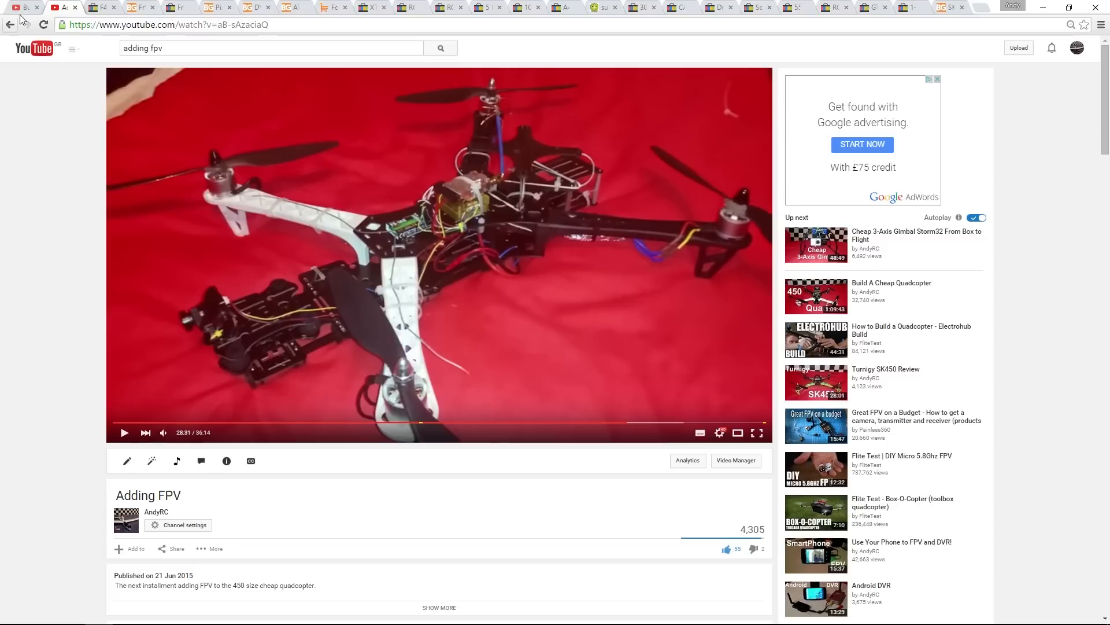
# Glance at the Cheap Quadcopter and Adding FPV videos, then bring up the eBay F450 HJ450 frame kit listing
pyautogui.click(892, 291)
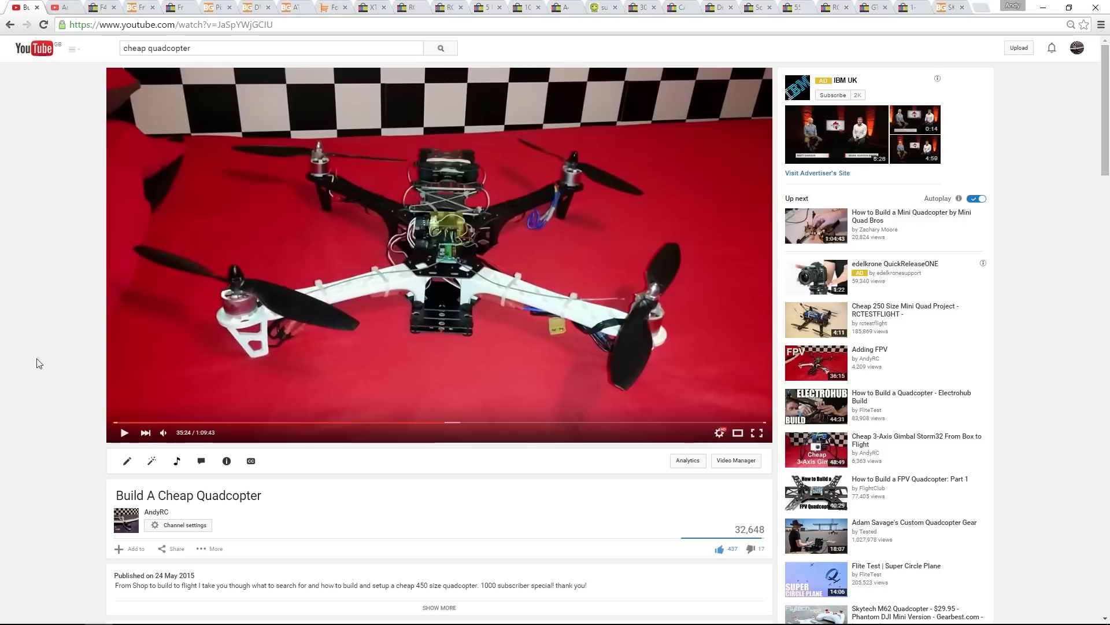
pyautogui.moveTo(20, 301)
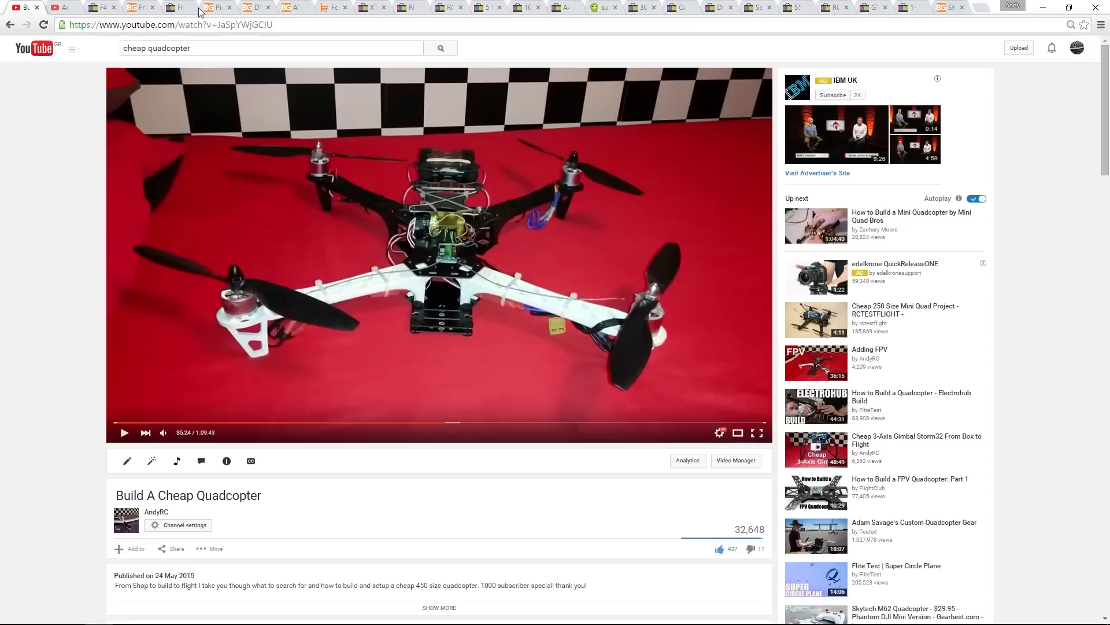
pyautogui.moveTo(3, 228)
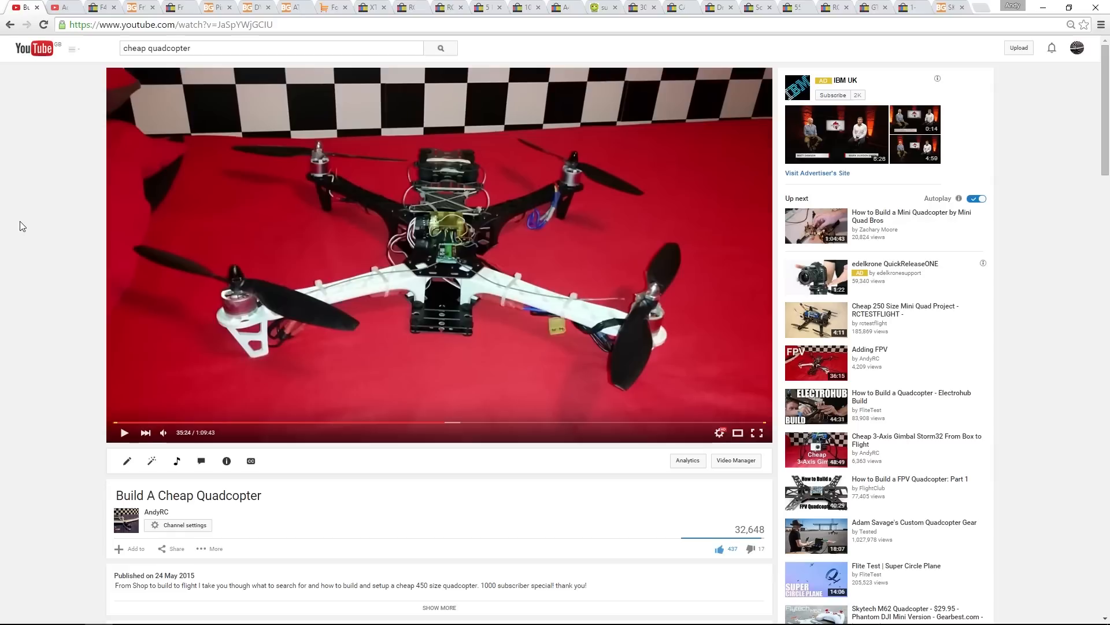
pyautogui.click(870, 349)
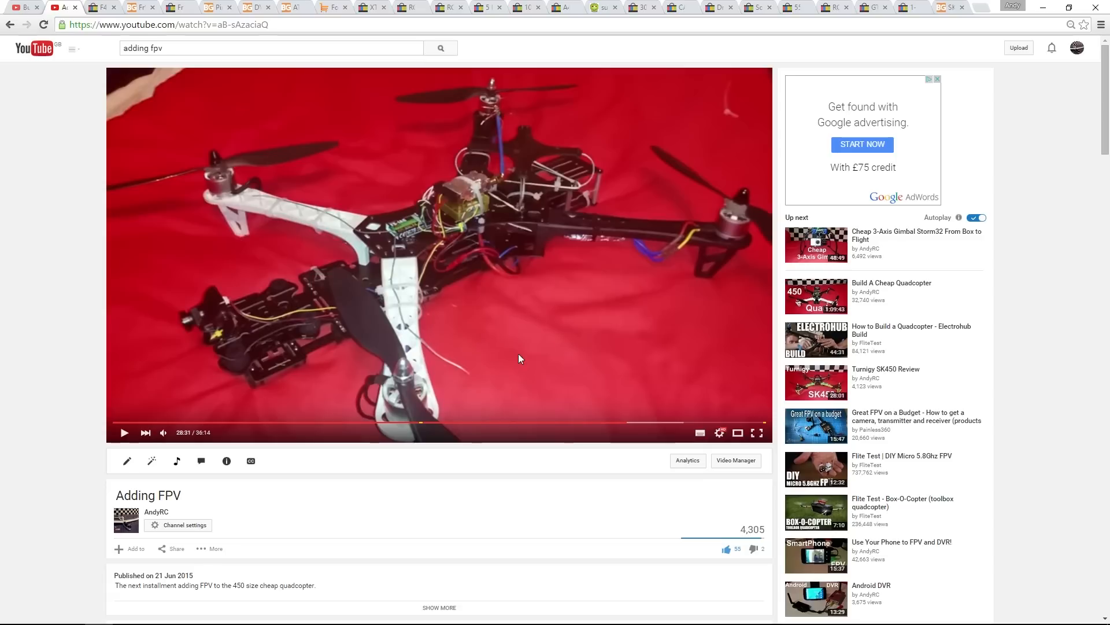
pyautogui.moveTo(329, 311)
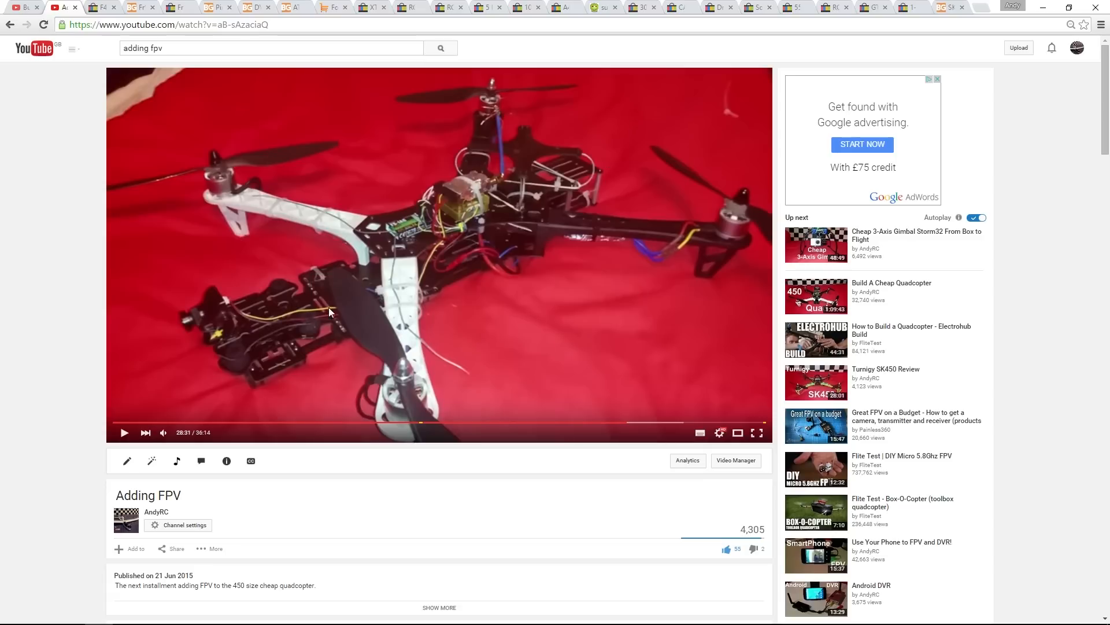
pyautogui.moveTo(218, 311)
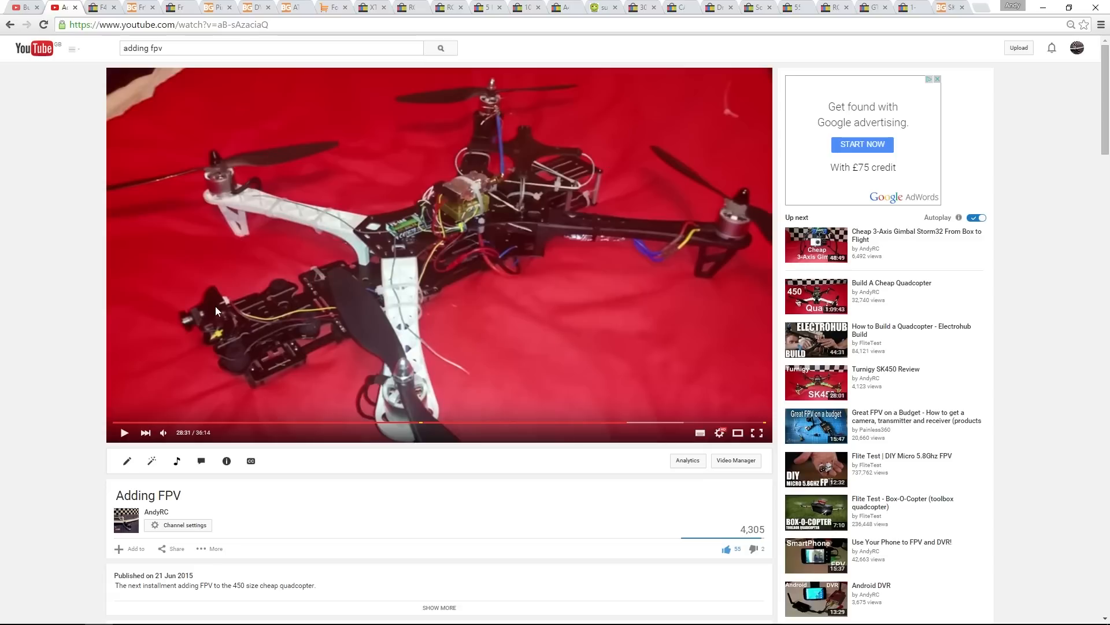
pyautogui.moveTo(555, 158)
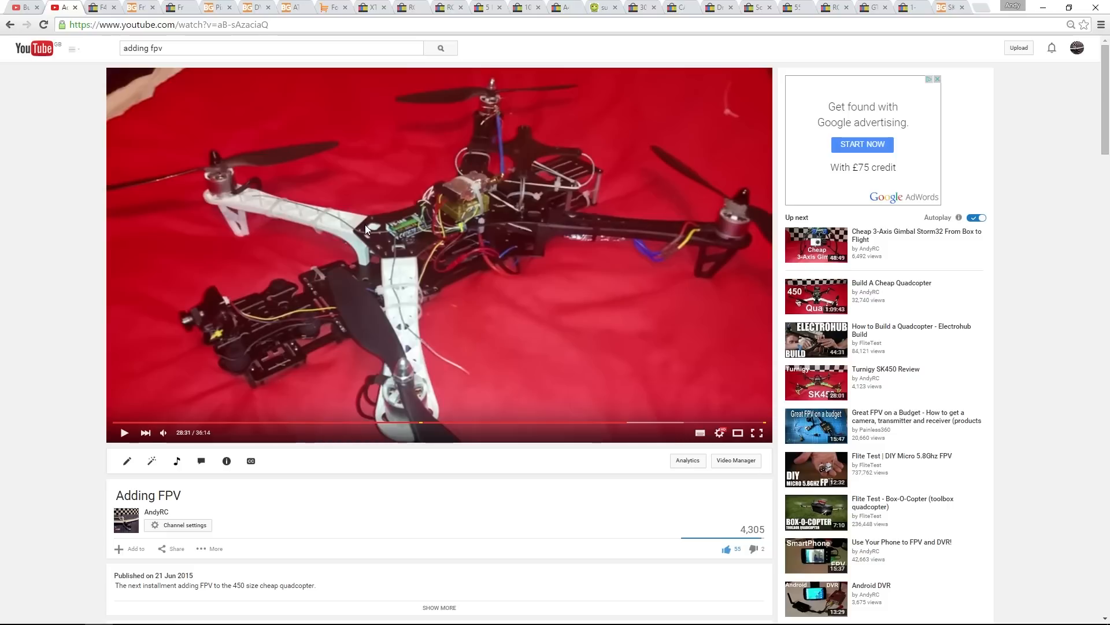
pyautogui.moveTo(32, 270)
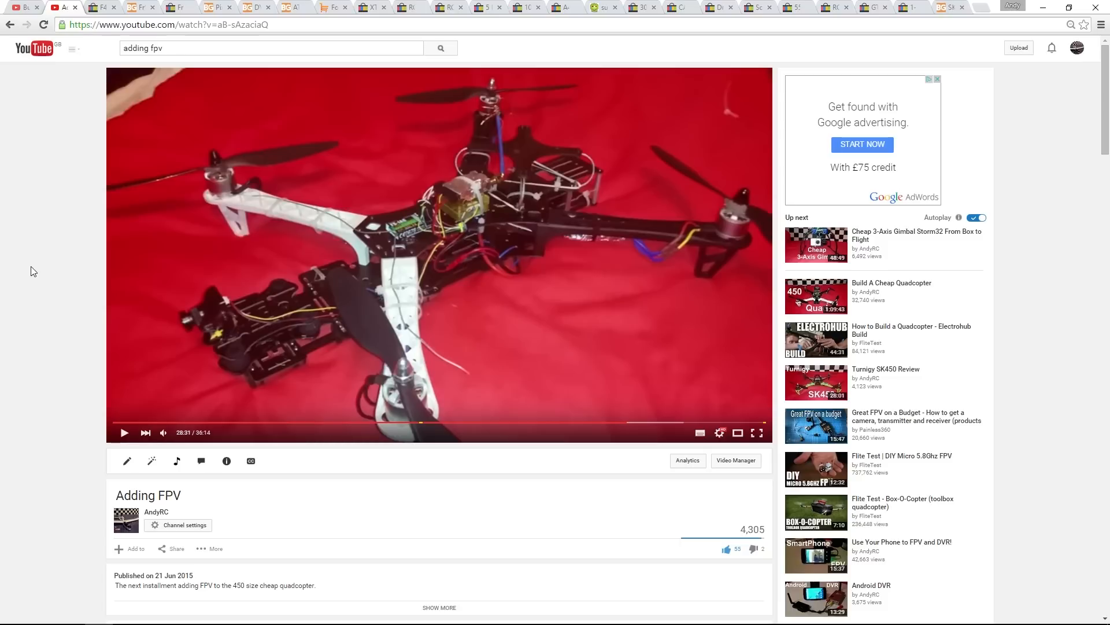
pyautogui.moveTo(55, 176)
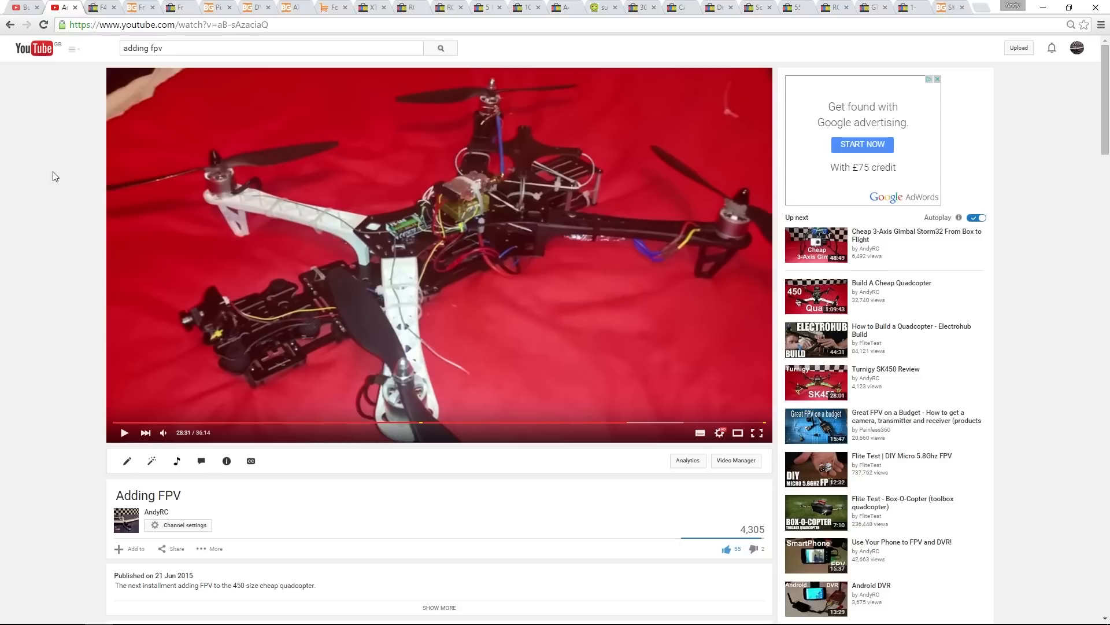
pyautogui.click(101, 6)
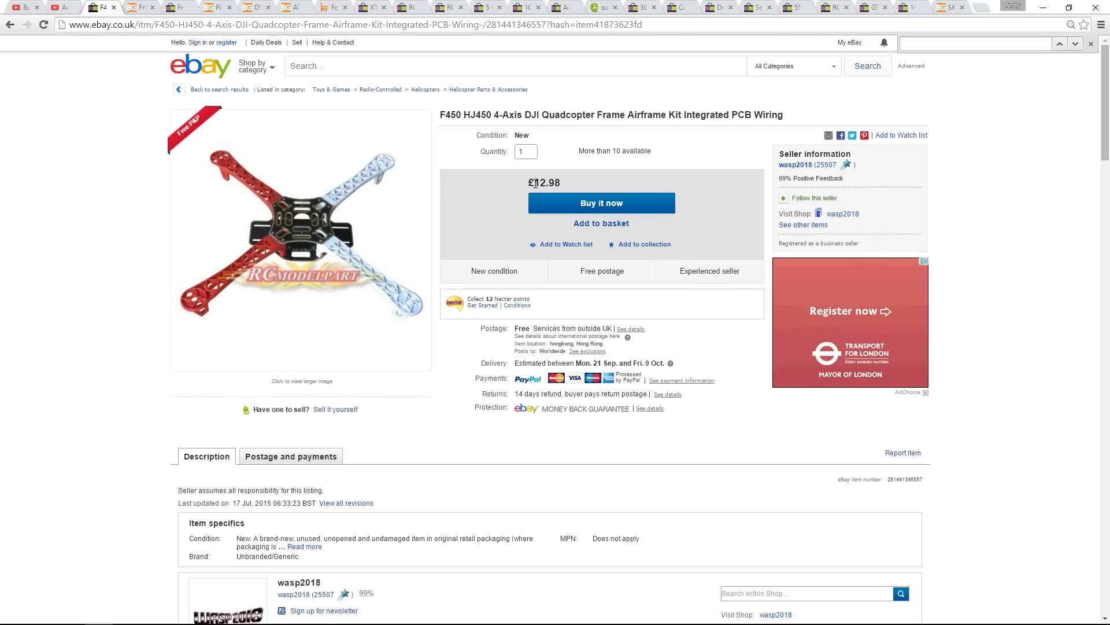
pyautogui.moveTo(570, 186)
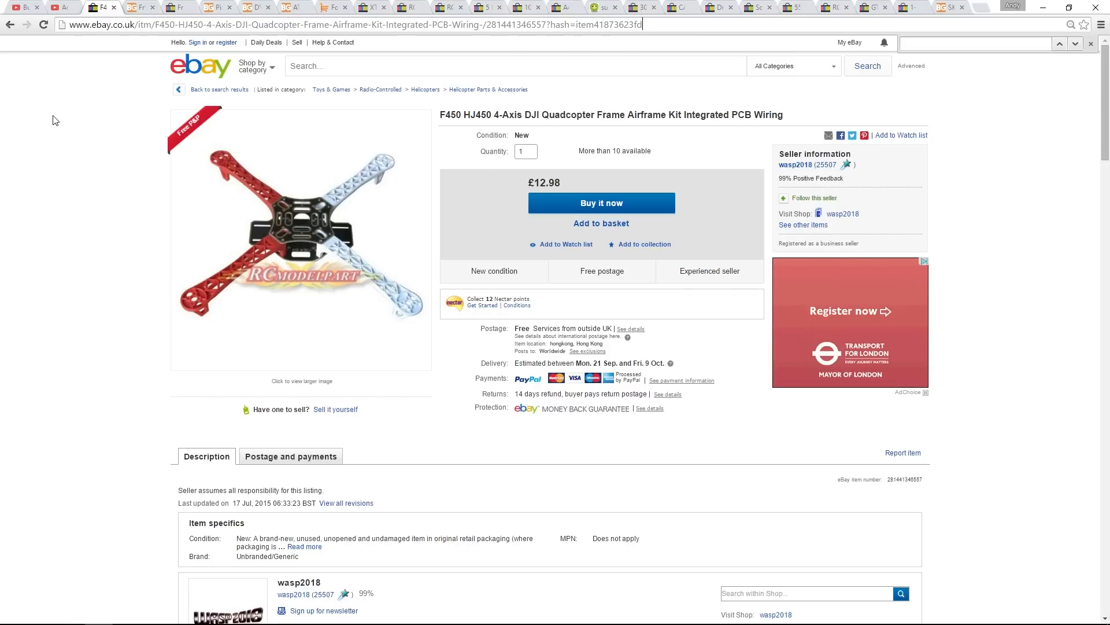
# Bring up the Banggood Taranis X9D Plus transmitter with X8R receiver listing and scroll through its details
pyautogui.click(142, 7)
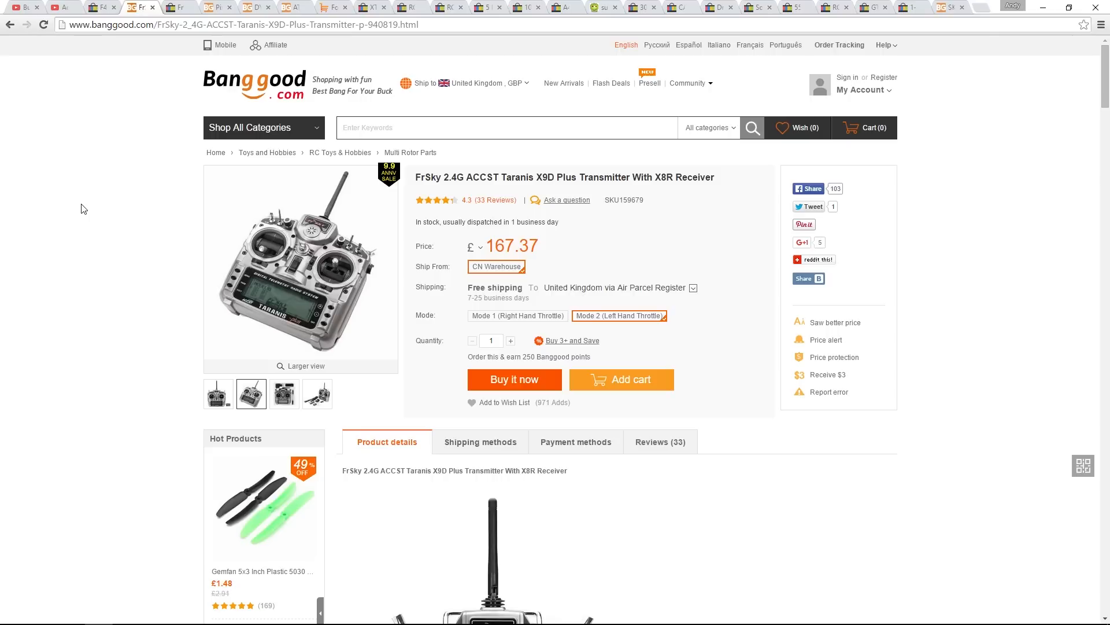
pyautogui.moveTo(475, 174)
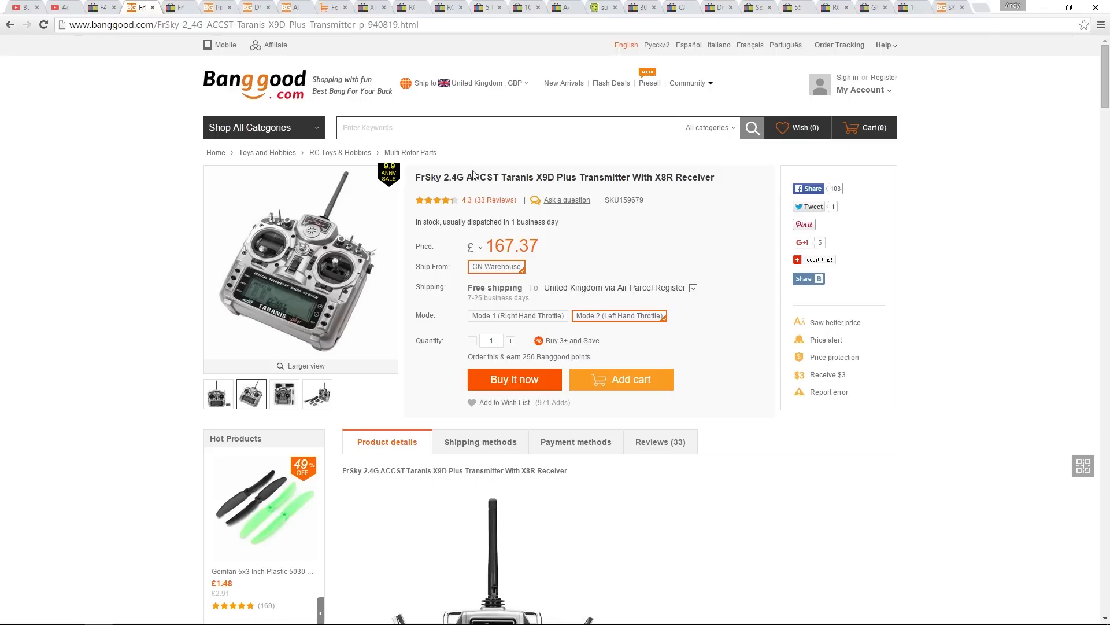
pyautogui.moveTo(932, 463)
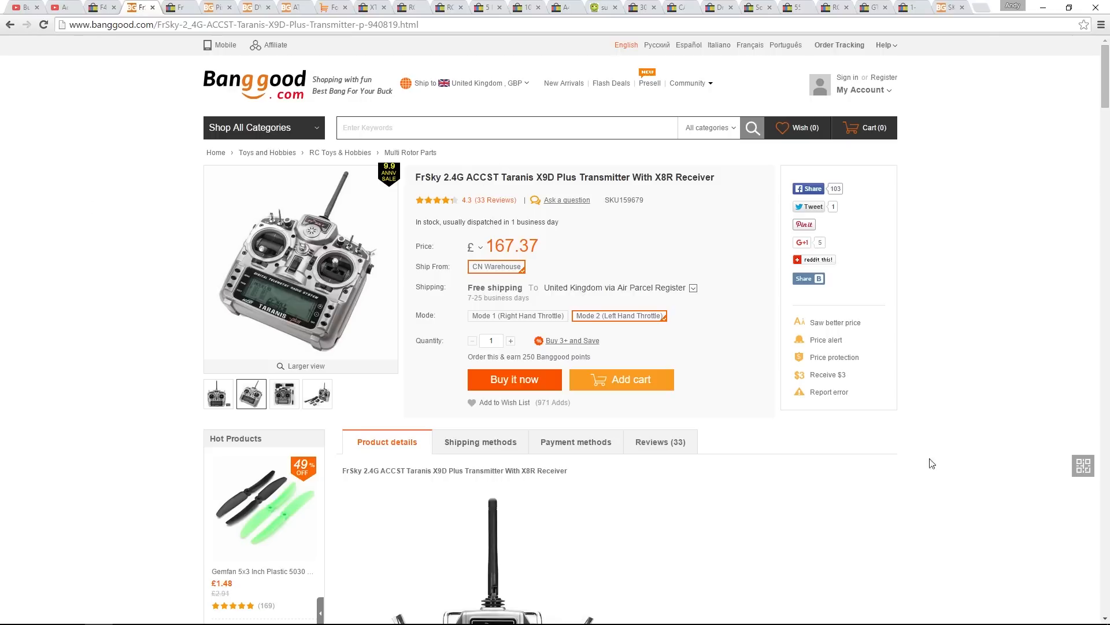
pyautogui.scroll(-3)
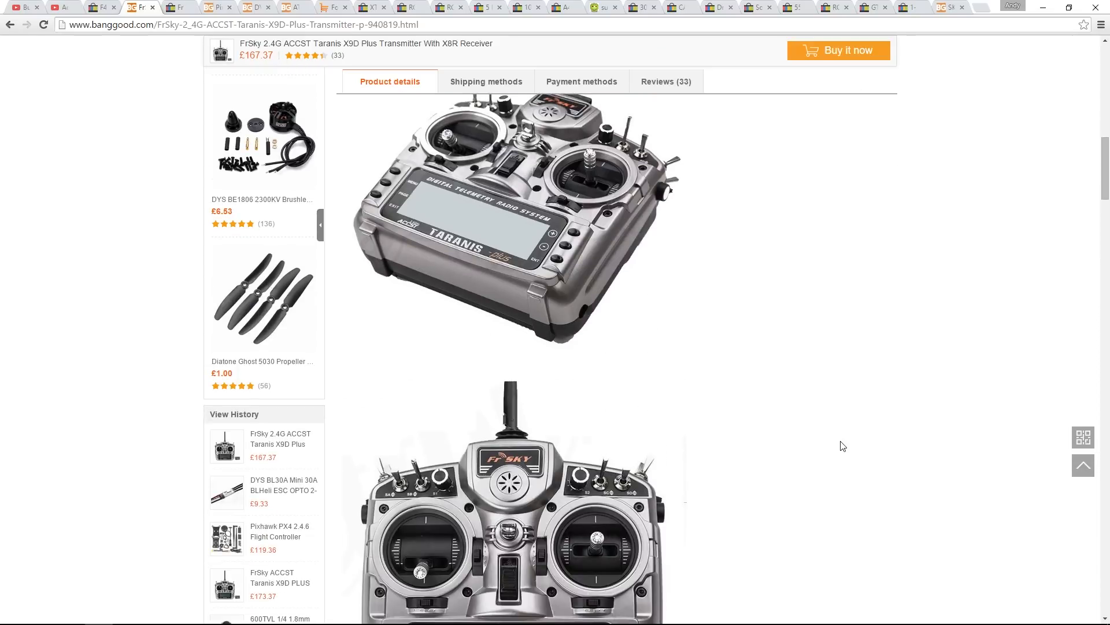
pyautogui.scroll(-3)
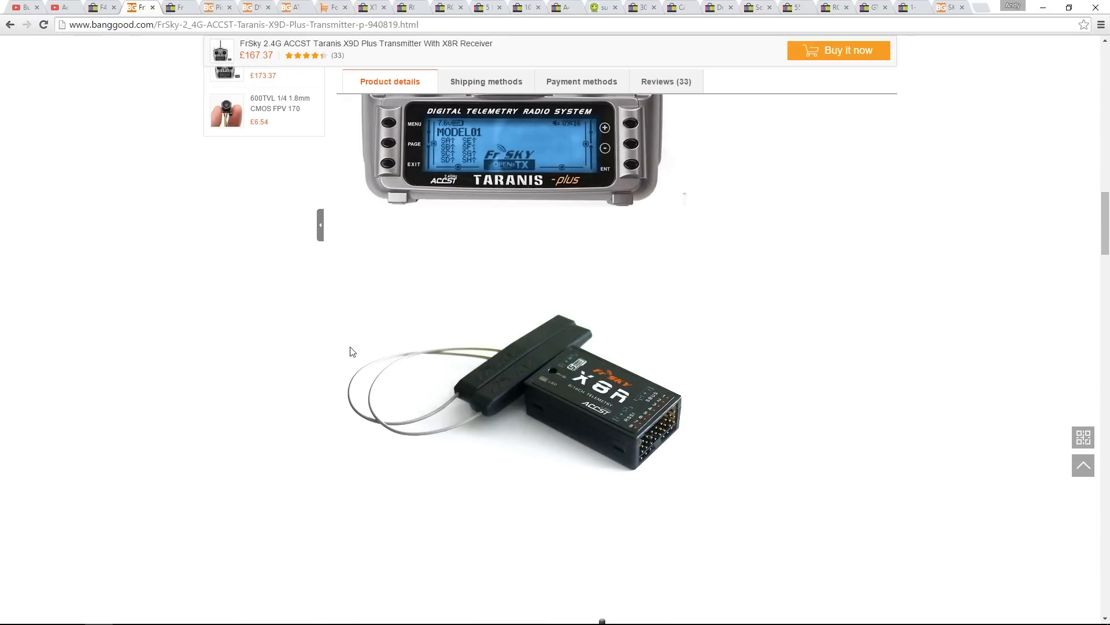
pyautogui.moveTo(798, 508)
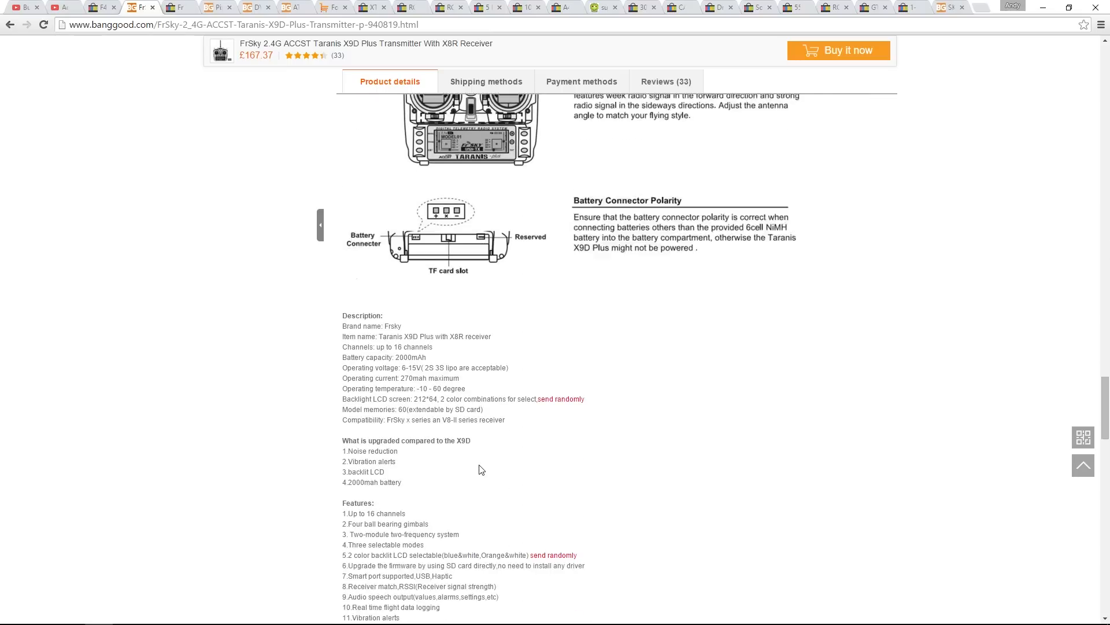
pyautogui.scroll(-3)
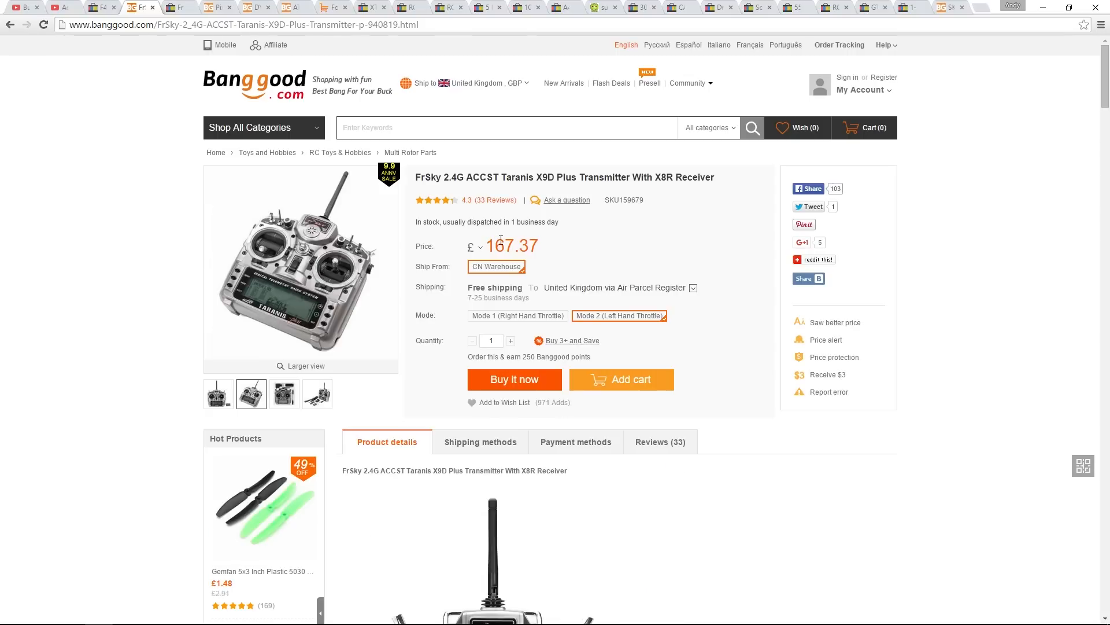
pyautogui.moveTo(118, 206)
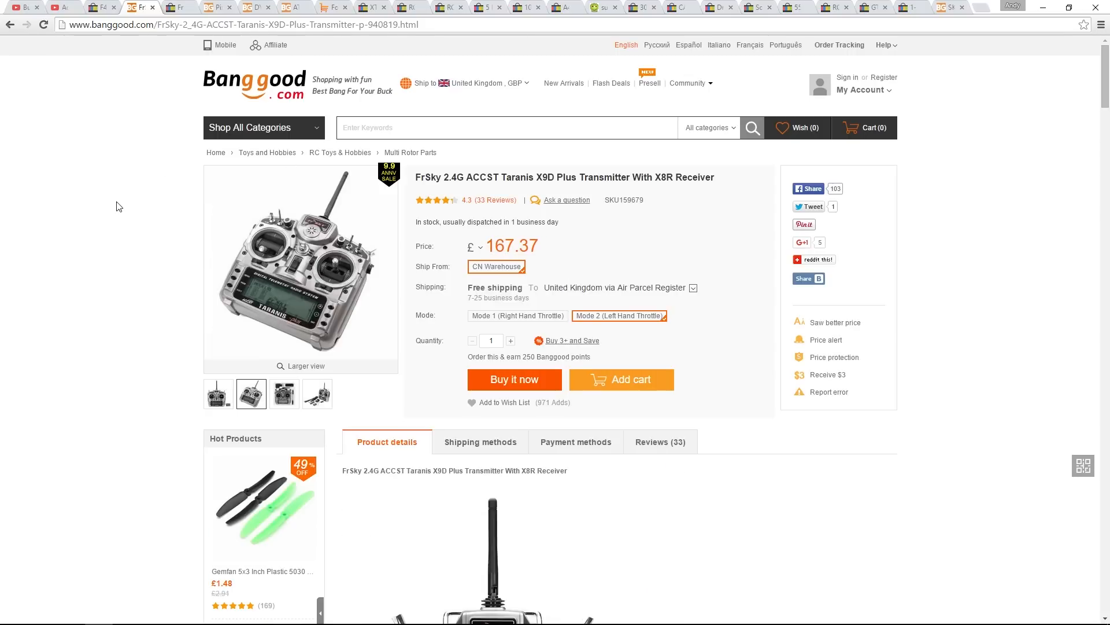
# Bring up the eBay FrSky 6 Position Mode Flap Switch listing, priced £8.71
pyautogui.click(179, 7)
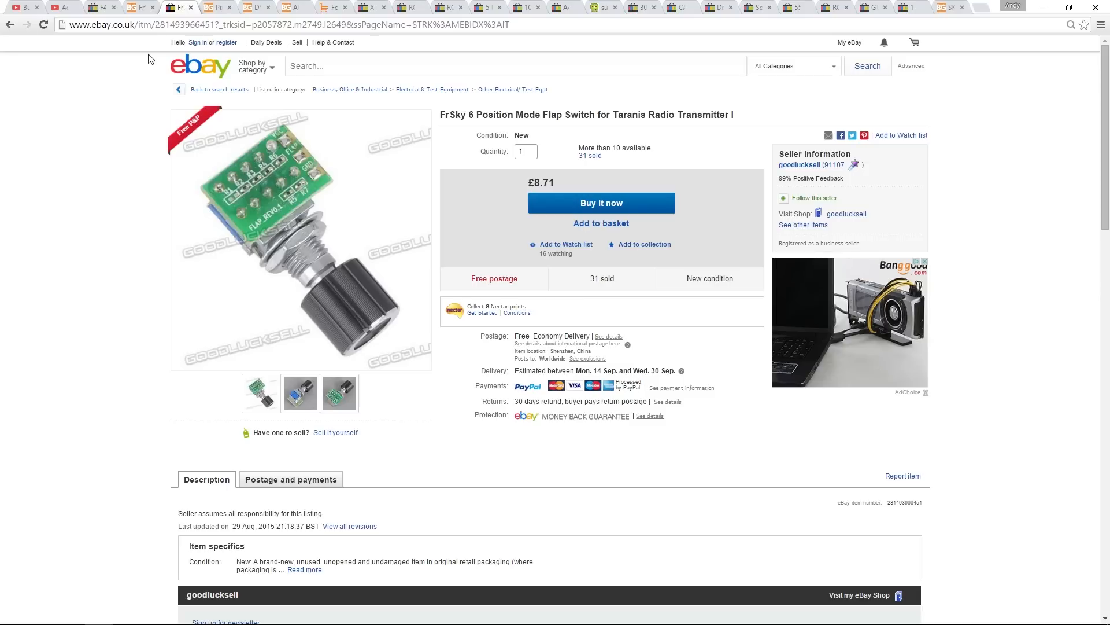
pyautogui.moveTo(41, 220)
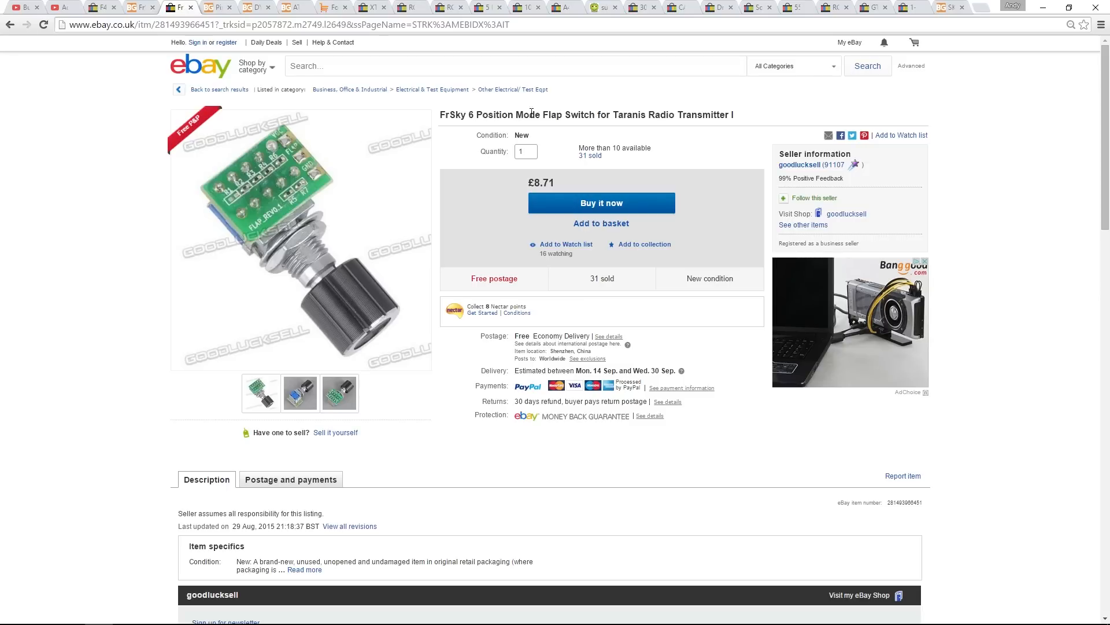
pyautogui.moveTo(32, 201)
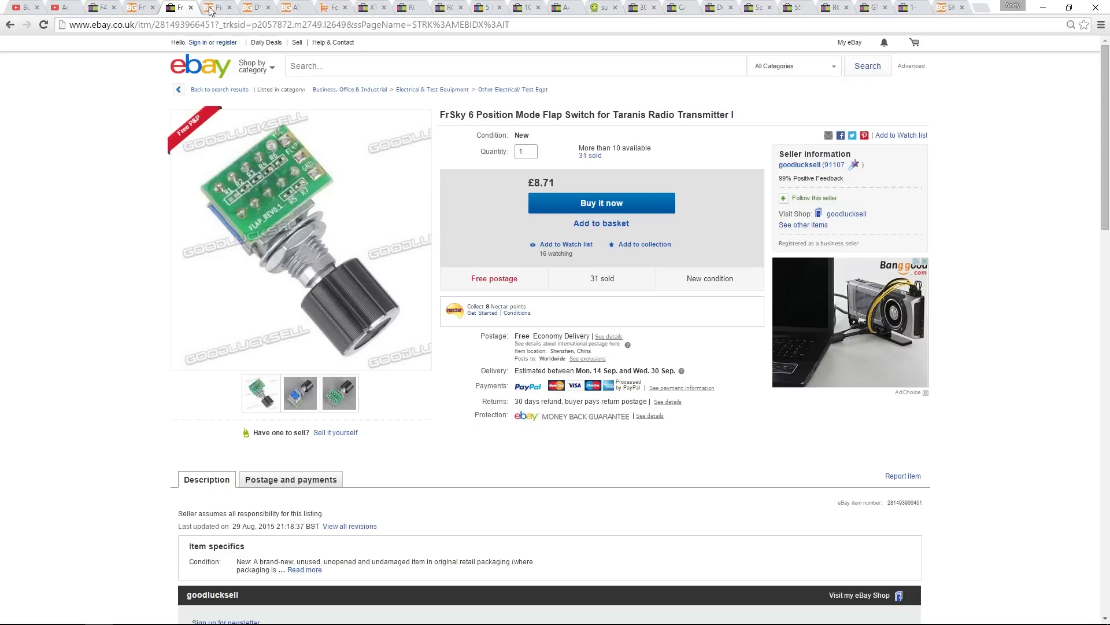
# Bring up the Banggood Pixhawk PX4 2.4.6 listing and scroll down to its specifications and package contents
pyautogui.click(214, 7)
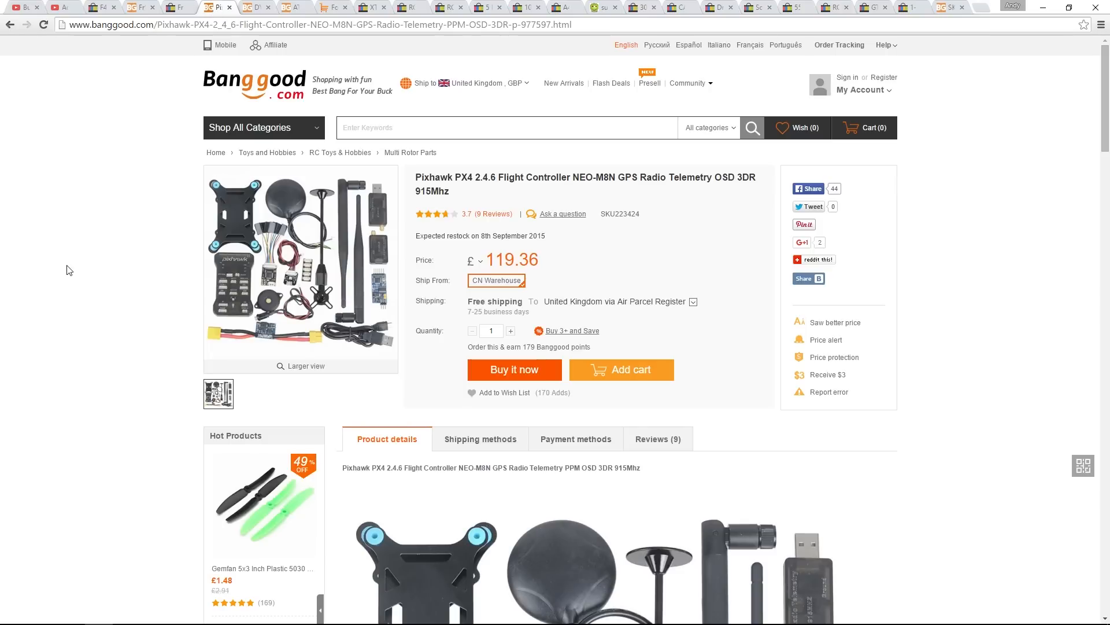
pyautogui.moveTo(122, 290)
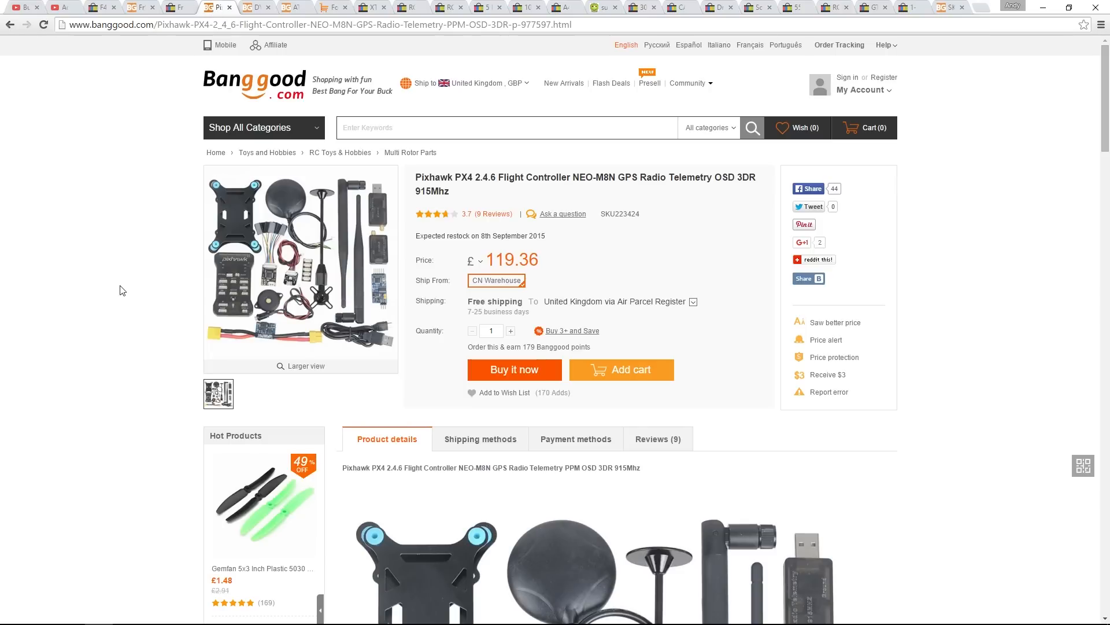
pyautogui.moveTo(377, 244)
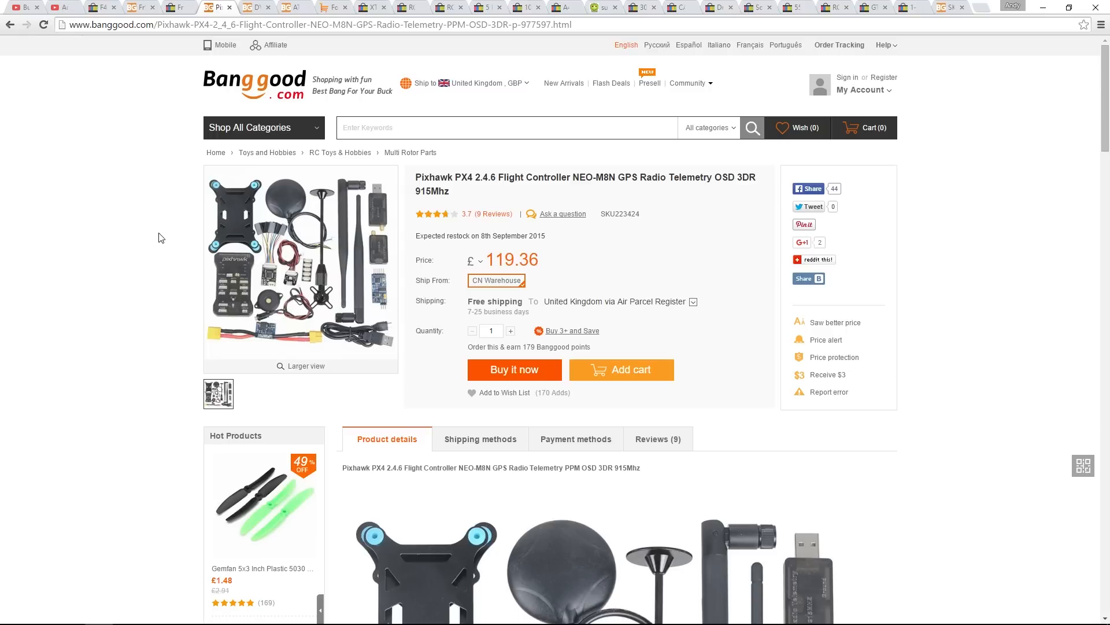
pyautogui.moveTo(146, 236)
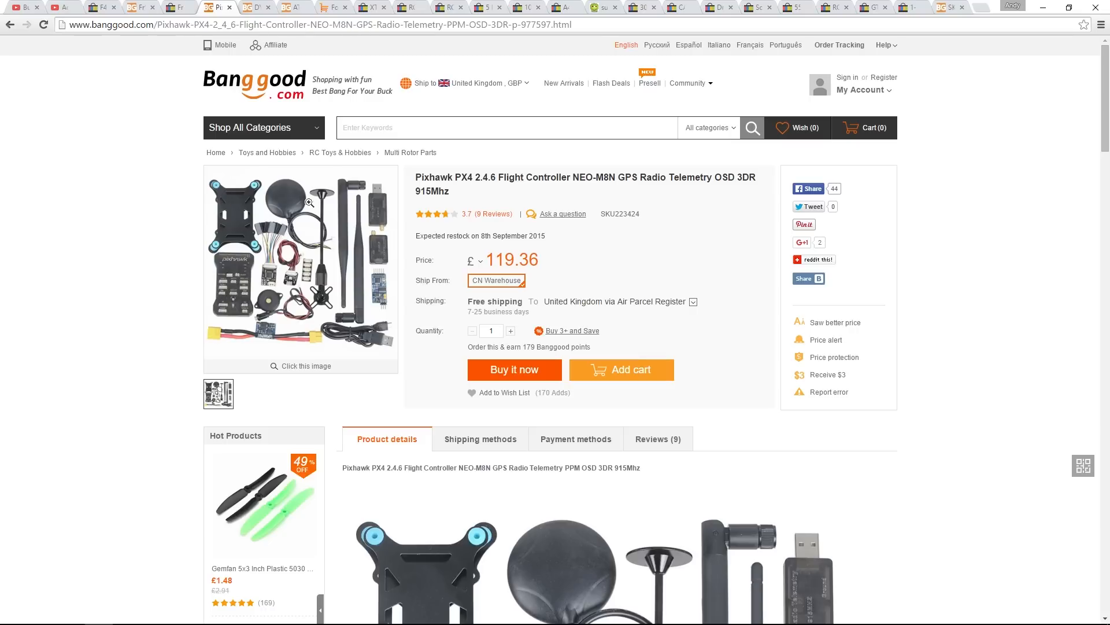
pyautogui.moveTo(279, 318)
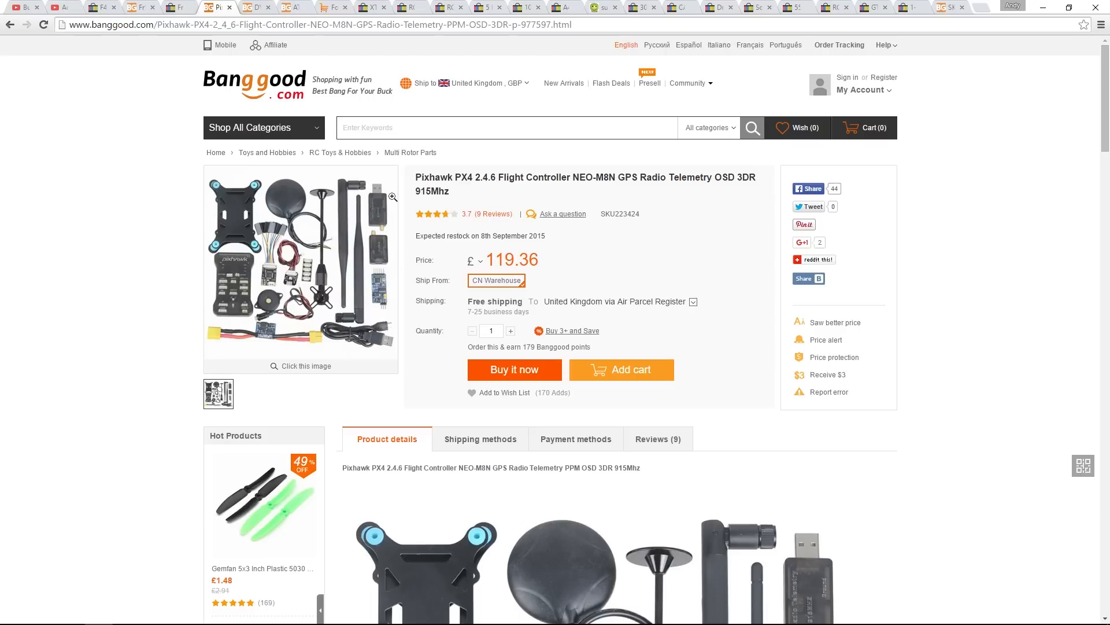
pyautogui.moveTo(397, 276)
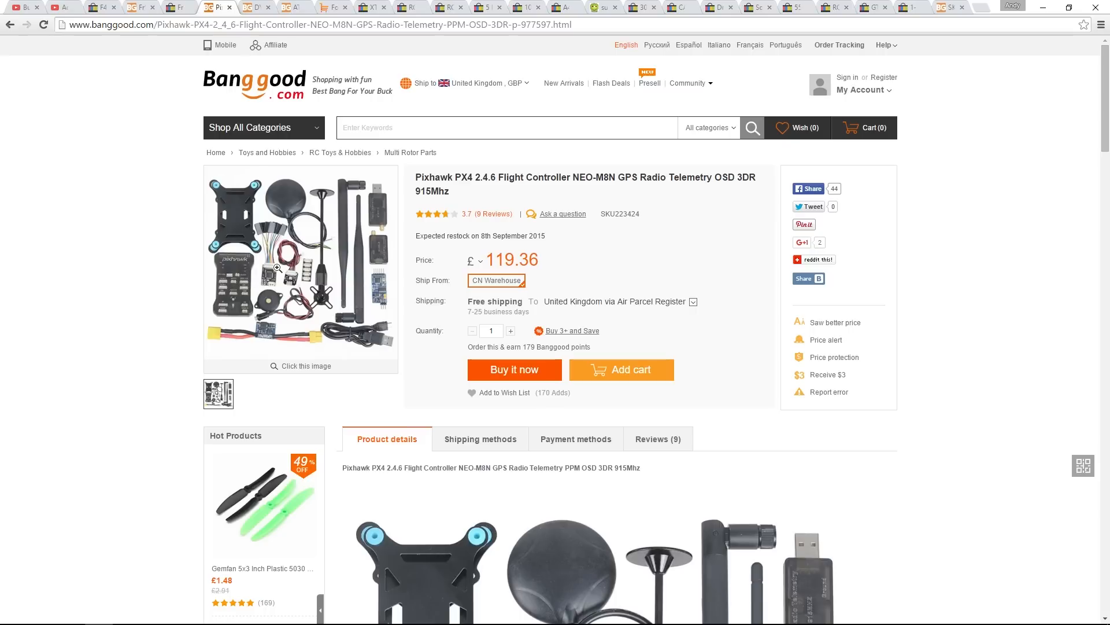
pyautogui.moveTo(90, 248)
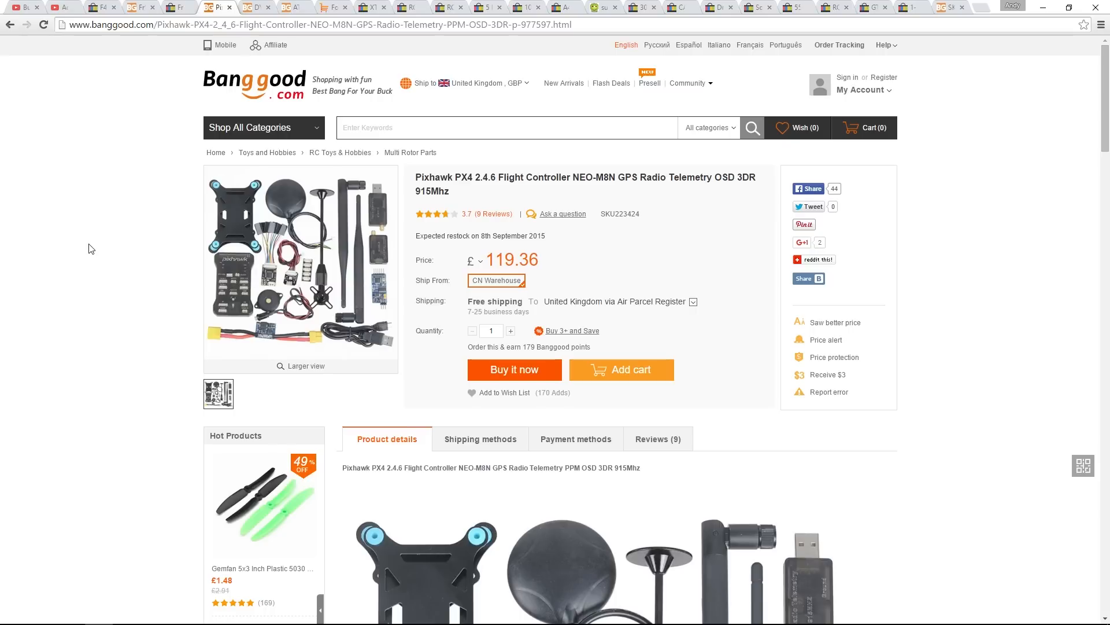
pyautogui.scroll(-3)
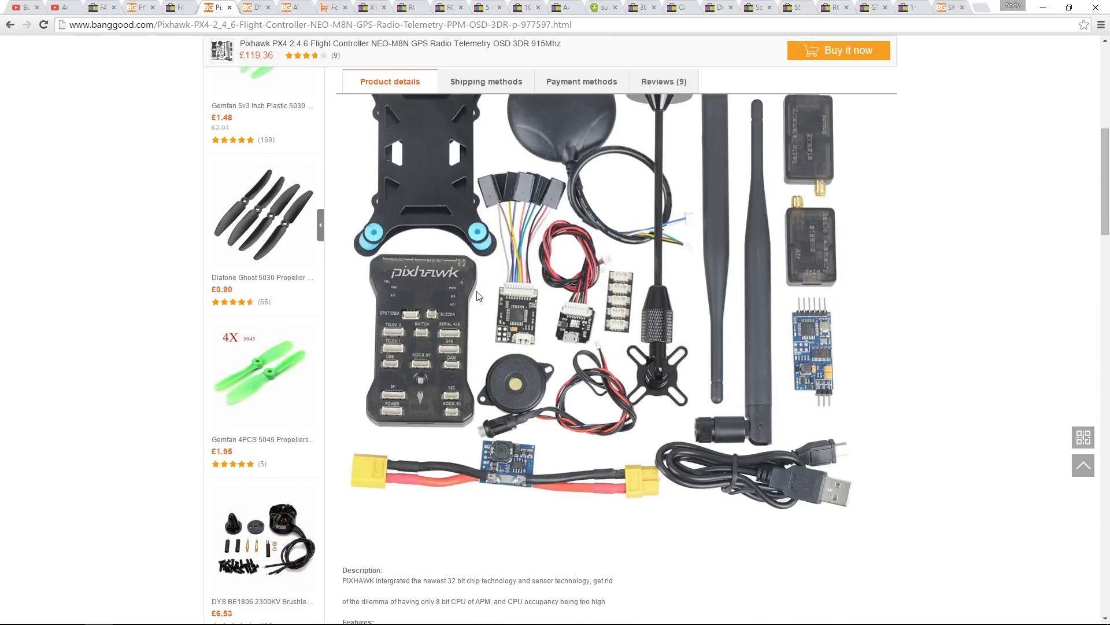
pyautogui.moveTo(979, 314)
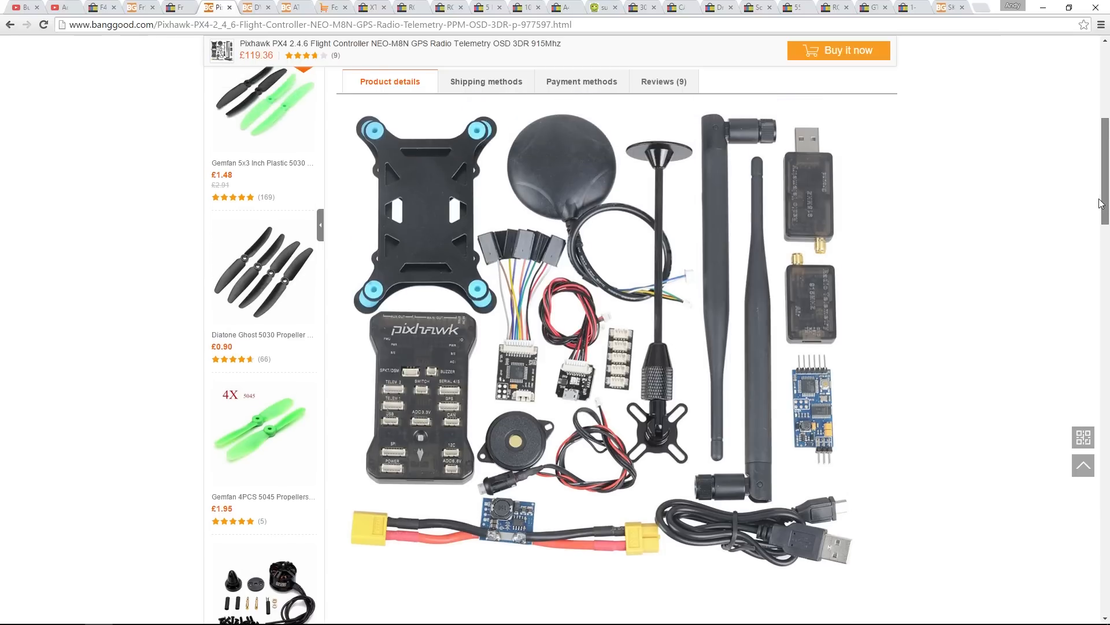
pyautogui.scroll(-3)
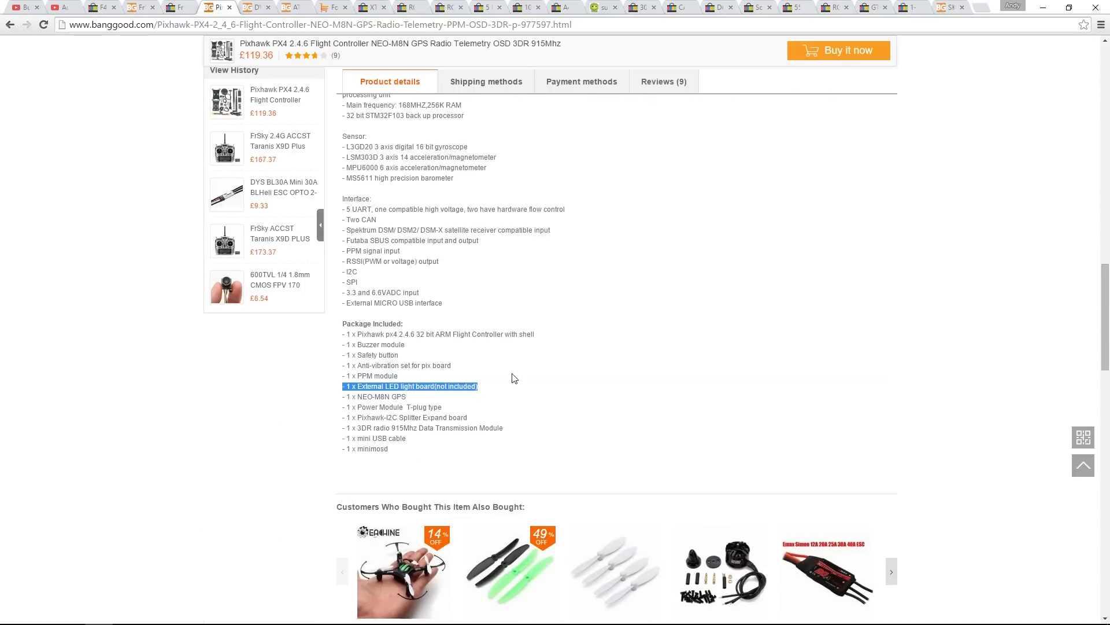
pyautogui.moveTo(335, 390)
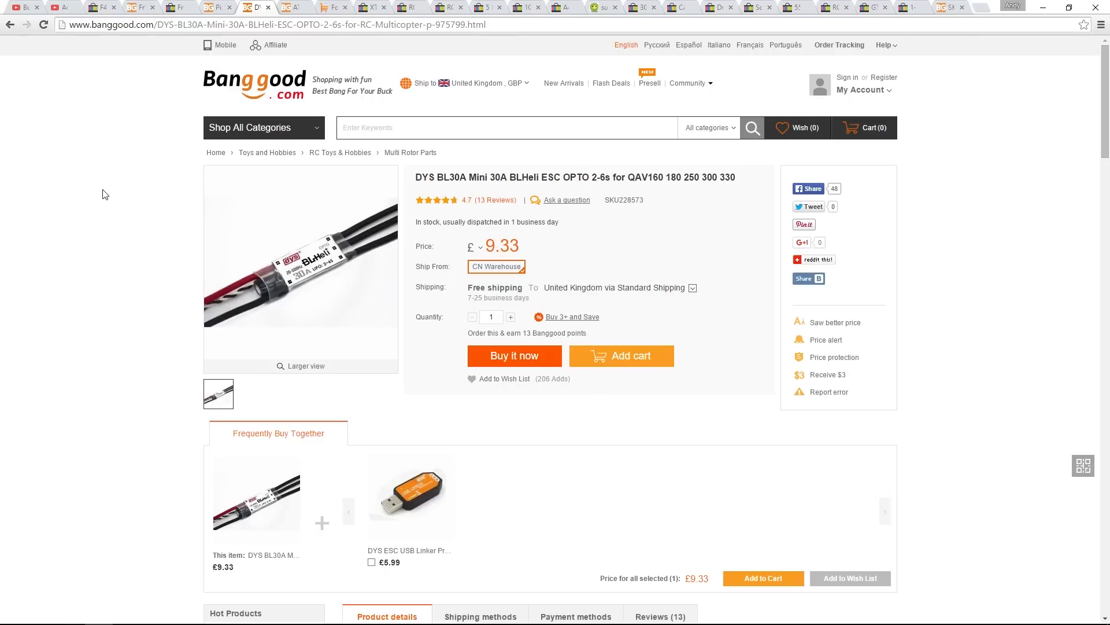
pyautogui.moveTo(428, 176)
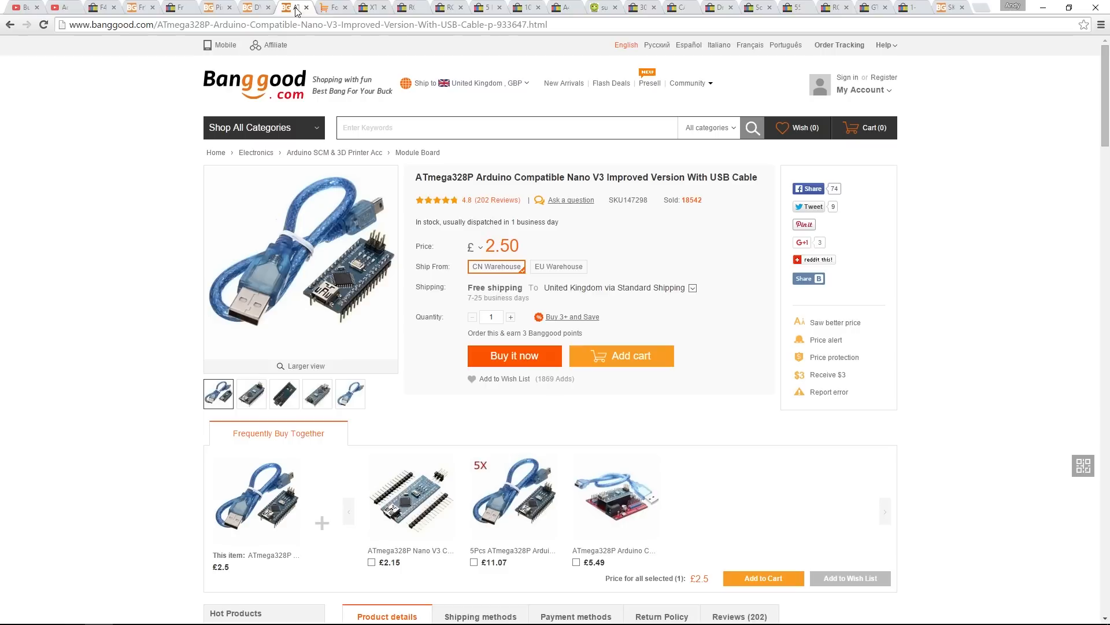
pyautogui.moveTo(101, 185)
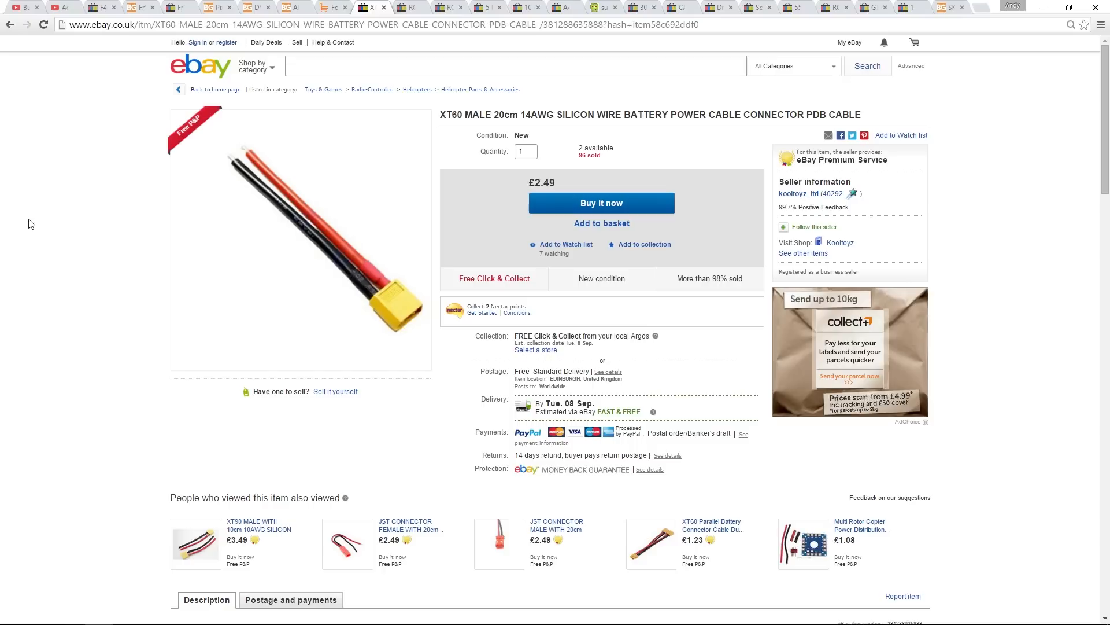
pyautogui.moveTo(366, 298)
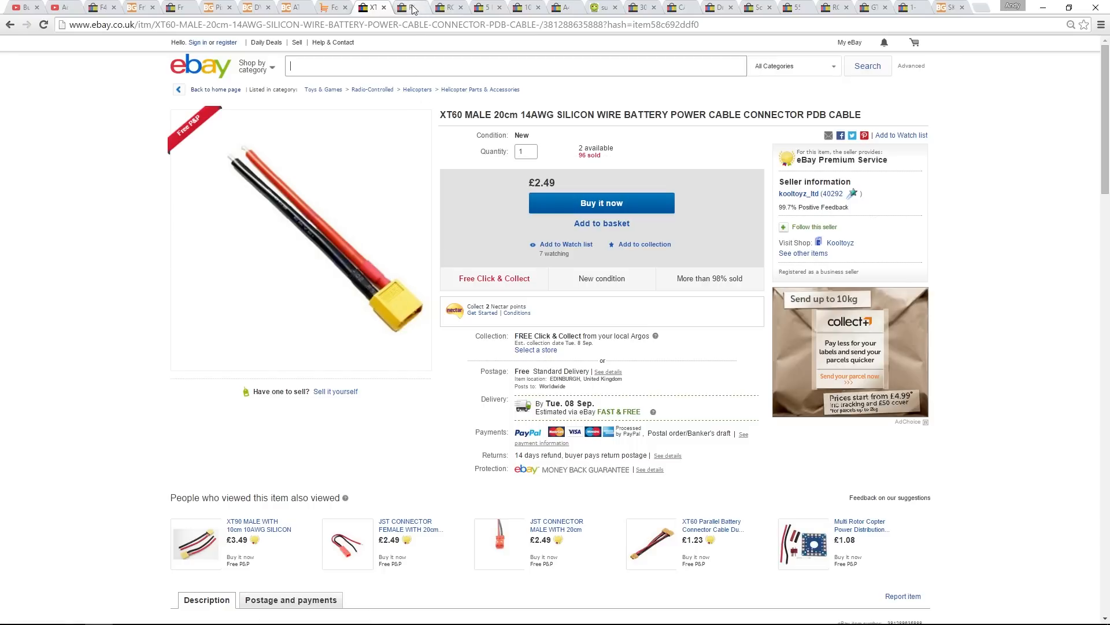
# Go through the Turnigy 4000mah lipo listing to the Turnigy nano-tech 6000mah 4S pack listing
pyautogui.click(411, 6)
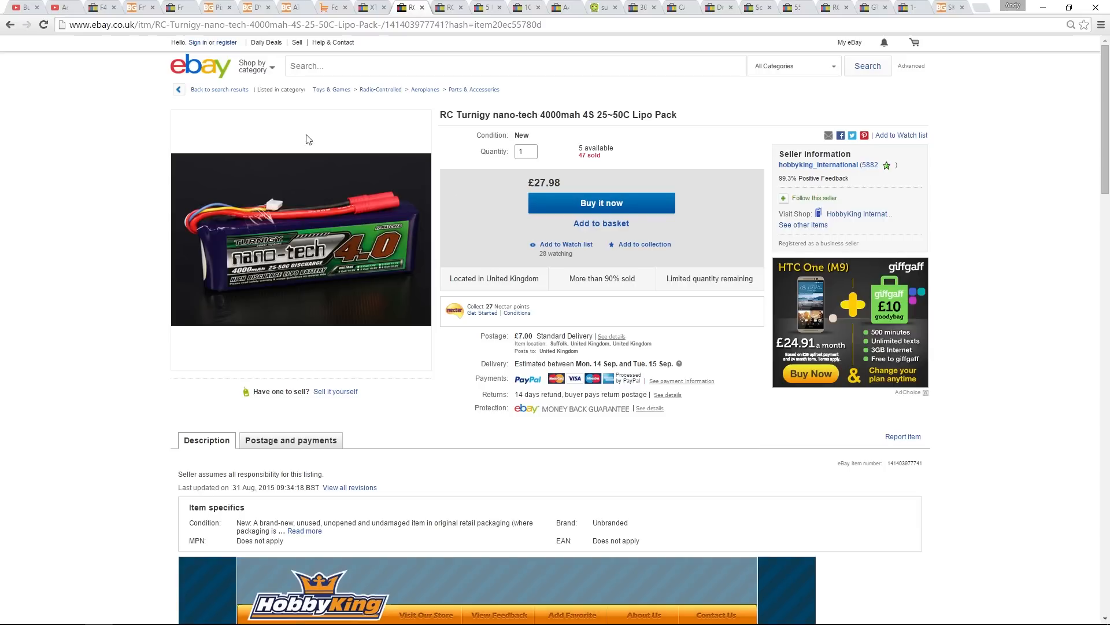
pyautogui.moveTo(230, 260)
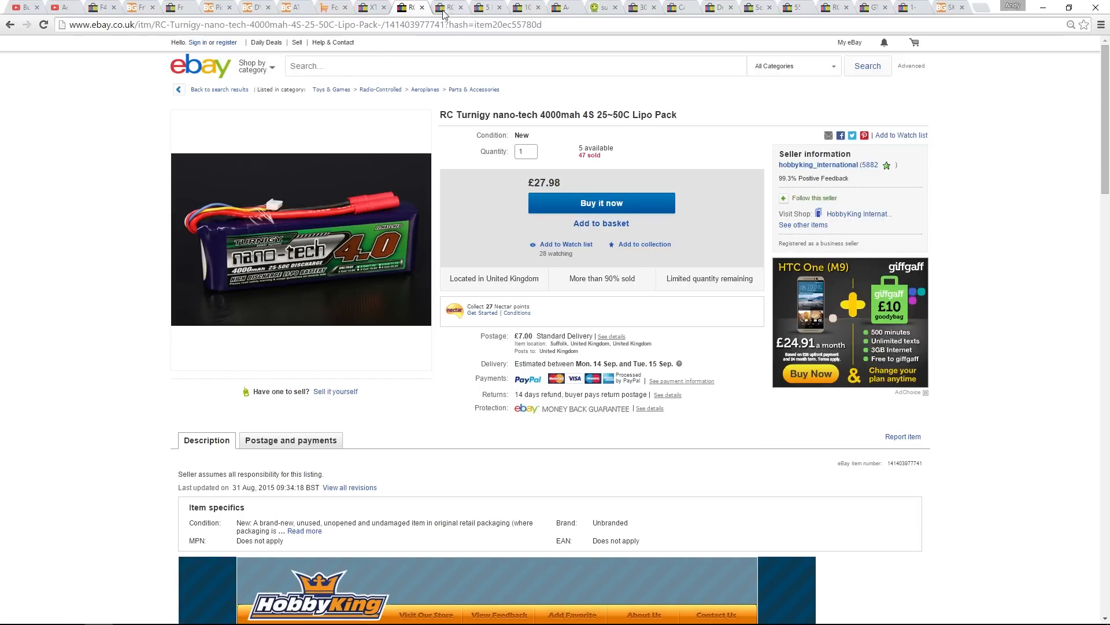
pyautogui.click(450, 7)
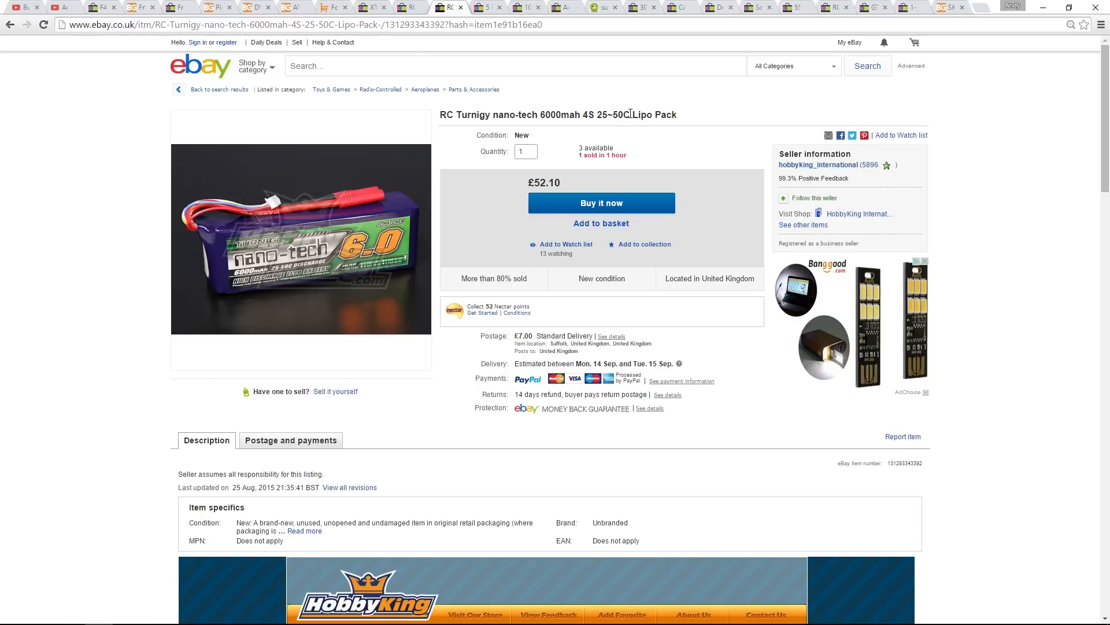
pyautogui.moveTo(484, 7)
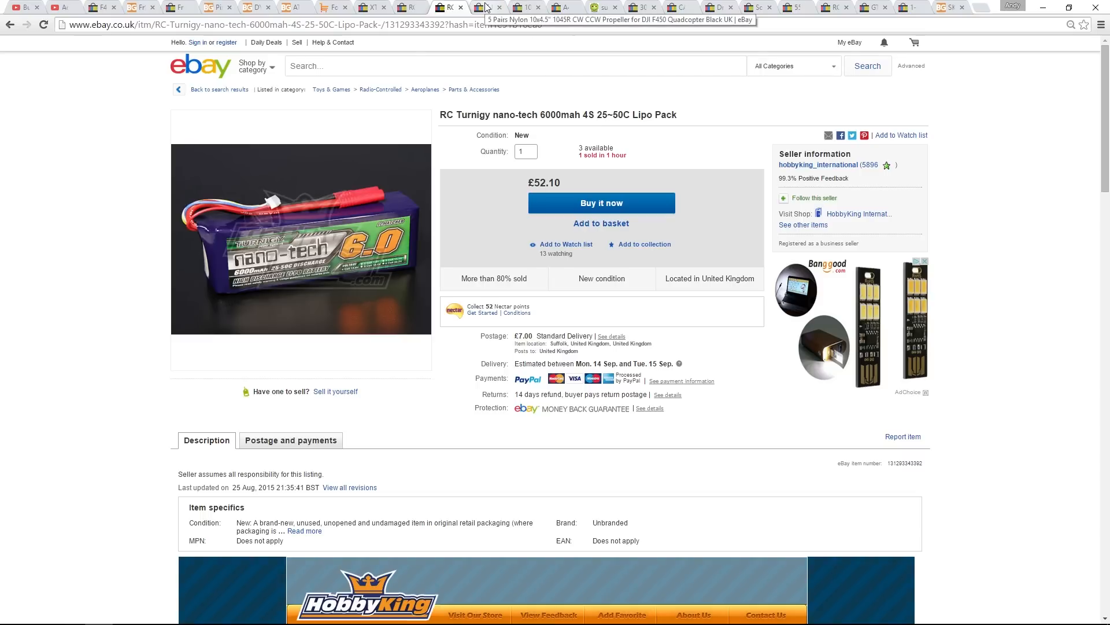
# Pass the nylon propeller listing and bring up the eBay 10x 10cm servo extension lead listing
pyautogui.click(487, 7)
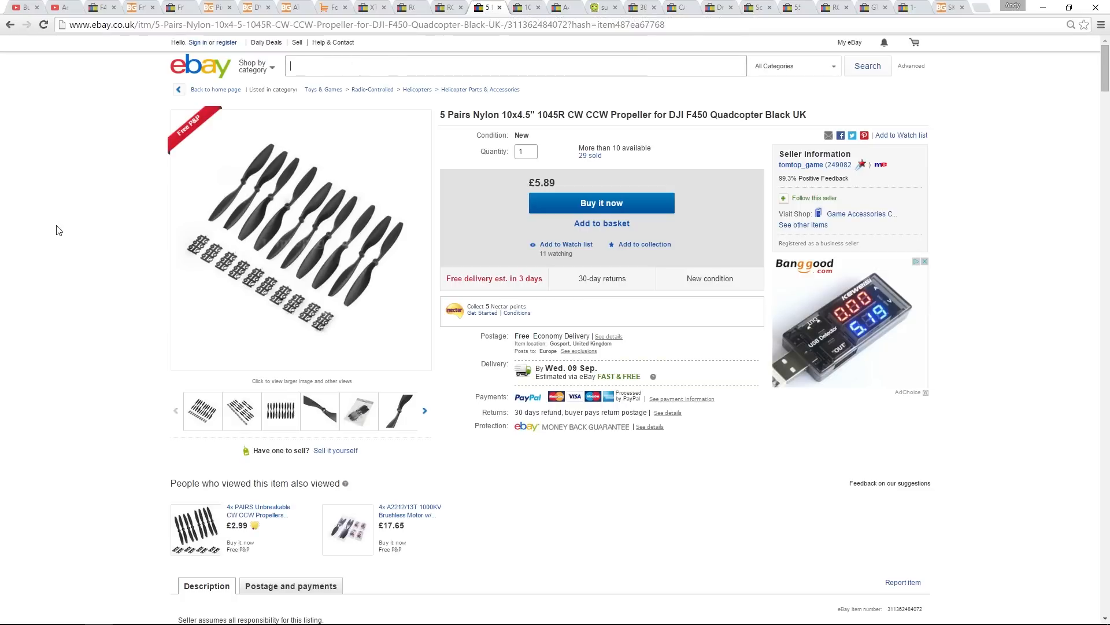
pyautogui.moveTo(256, 345)
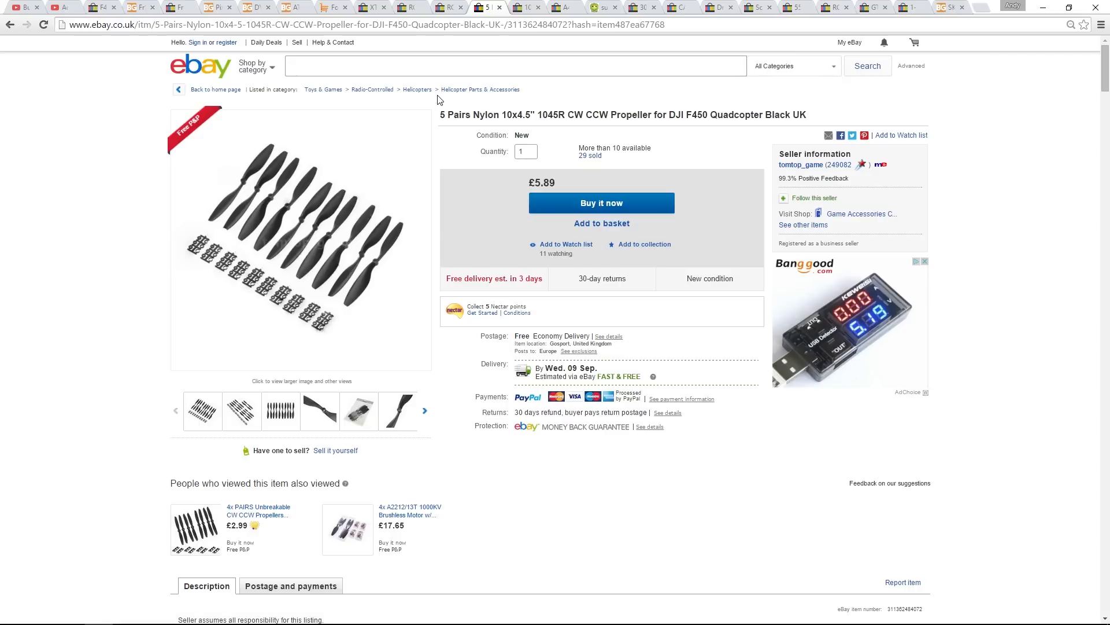
pyautogui.click(527, 7)
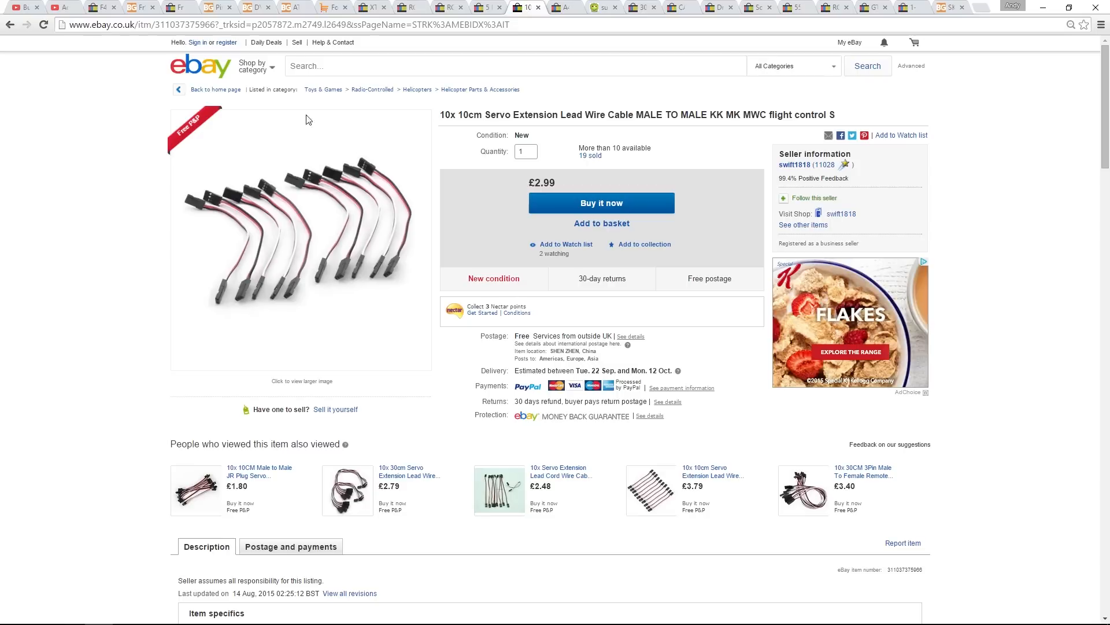
pyautogui.moveTo(388, 156)
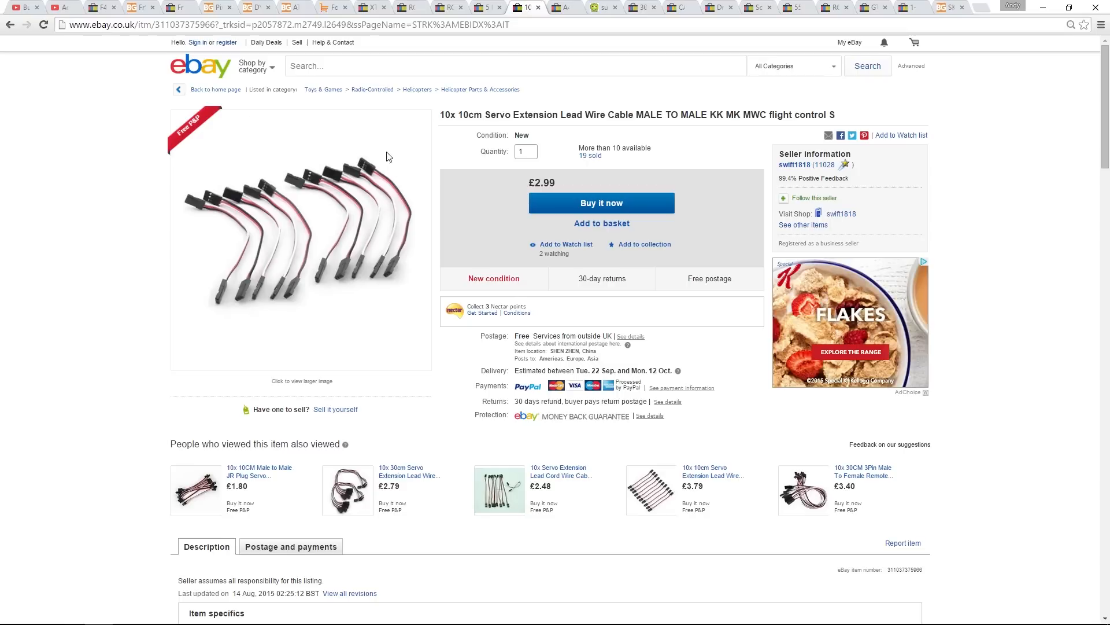
pyautogui.moveTo(70, 173)
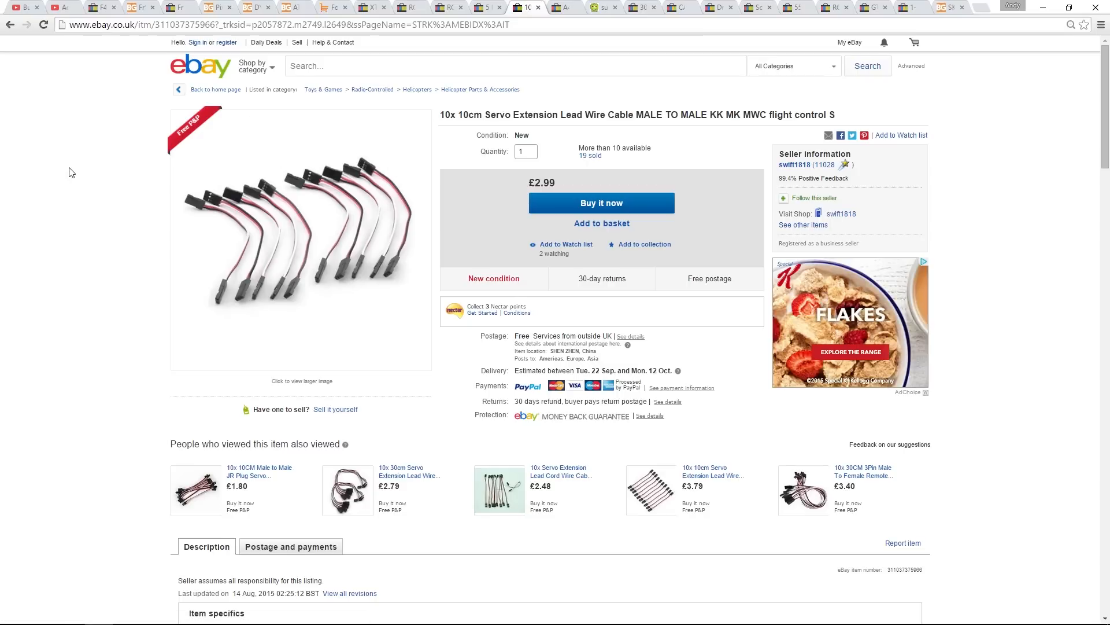
pyautogui.moveTo(644, 93)
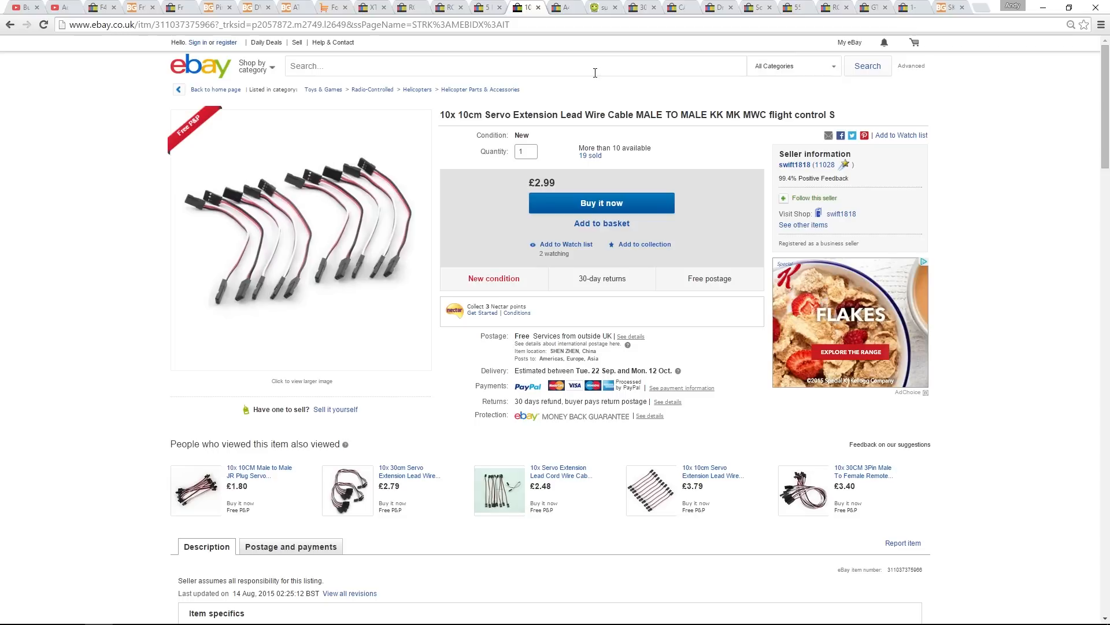
pyautogui.moveTo(576, 40)
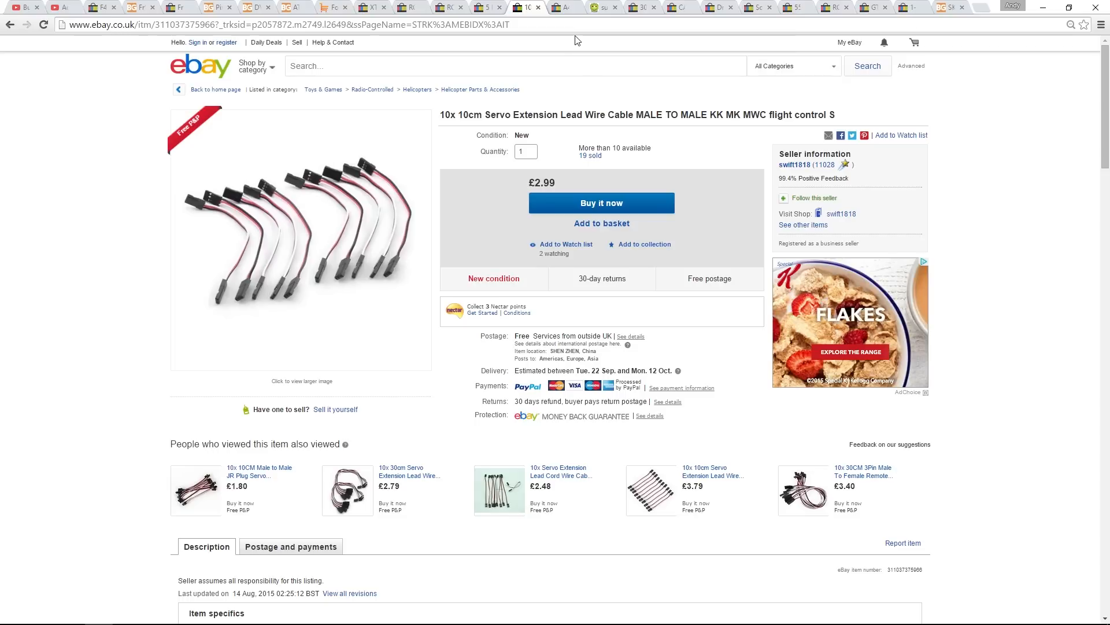
# Pass the threadlock sealant listing and bring up the eBay 30-piece hex key set listing
pyautogui.click(548, 7)
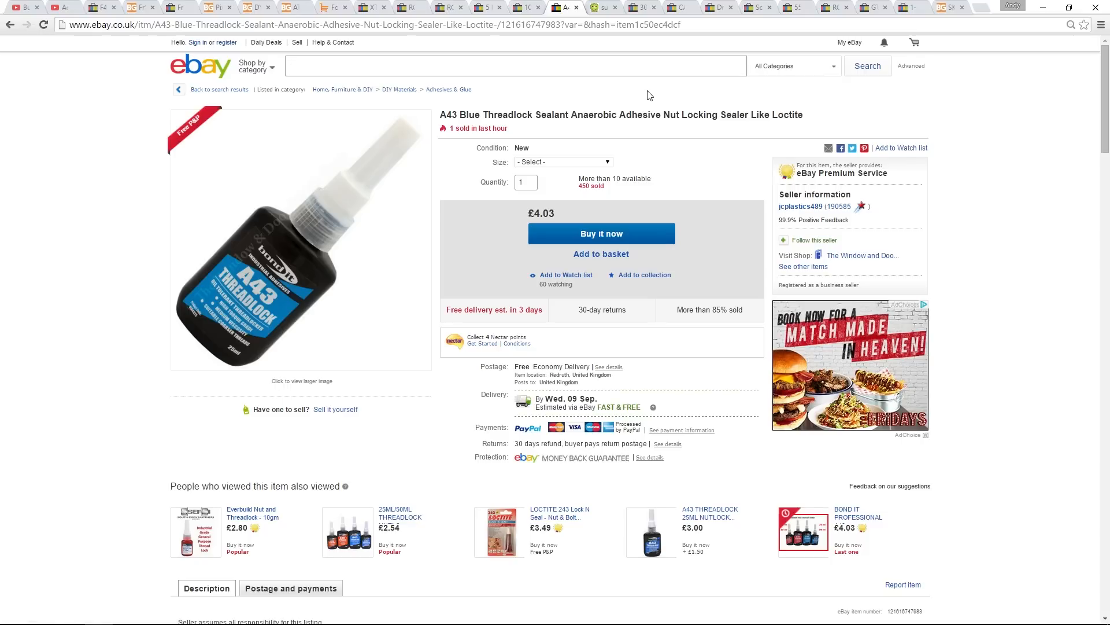
pyautogui.moveTo(637, 96)
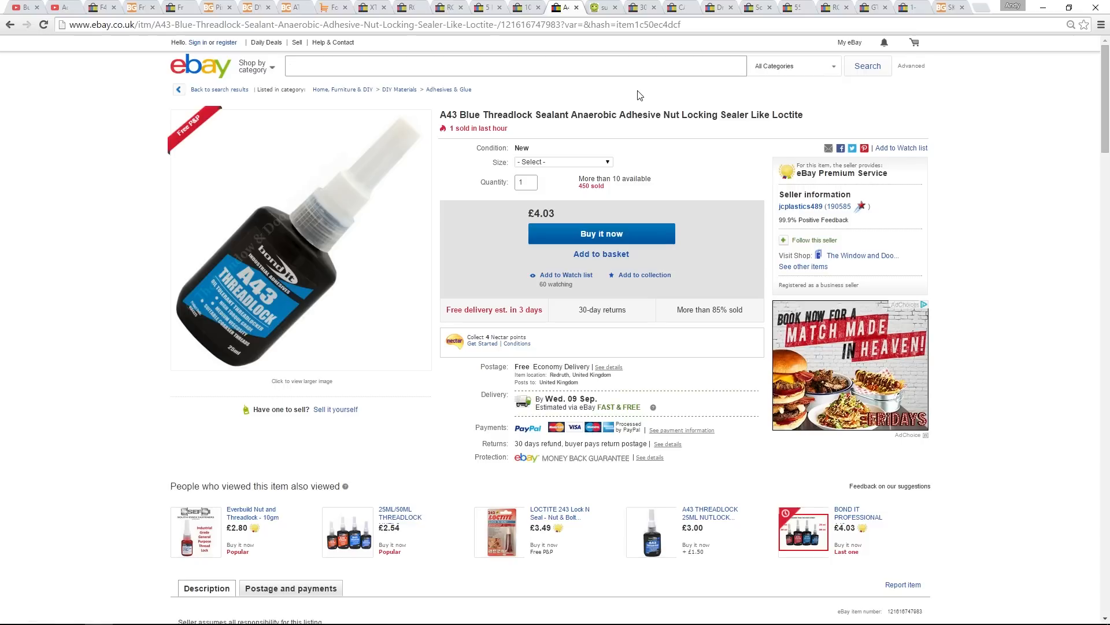
pyautogui.moveTo(603, 14)
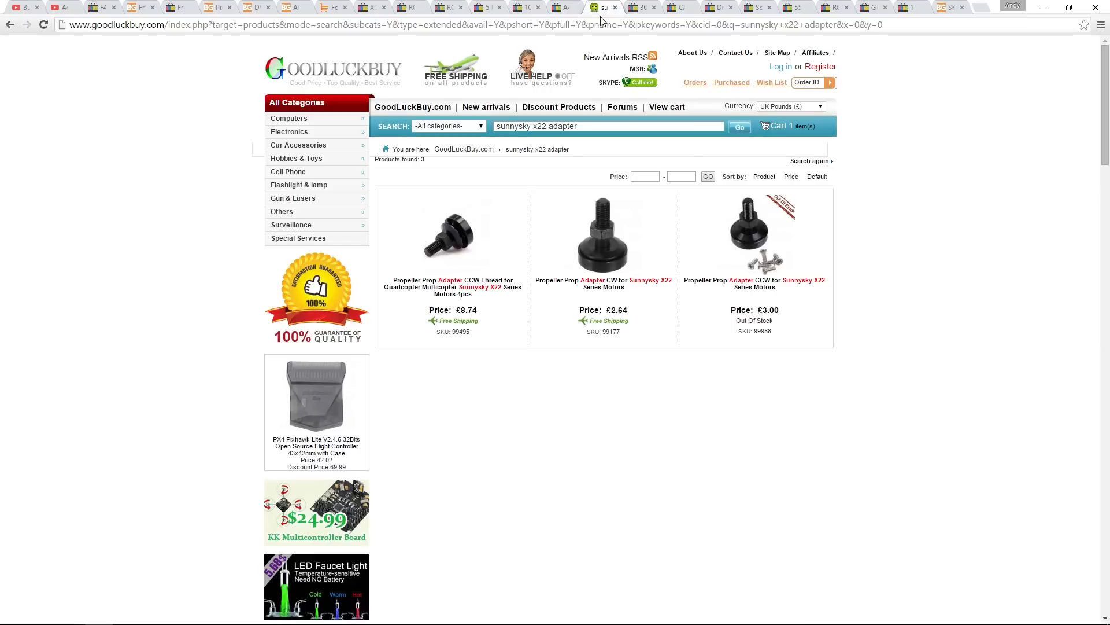
pyautogui.click(566, 7)
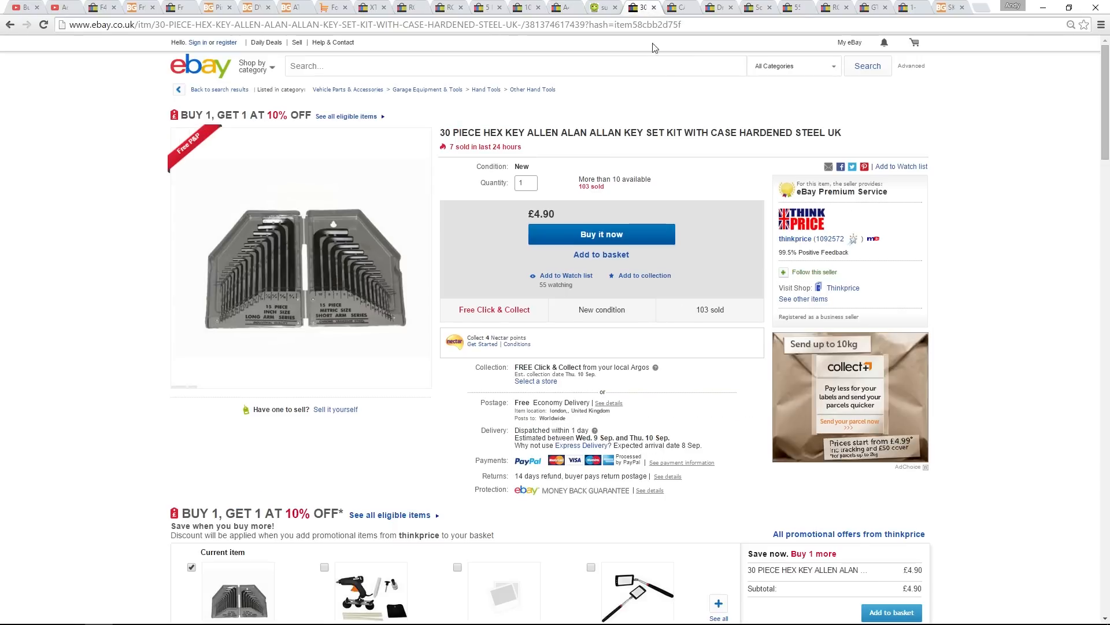
pyautogui.moveTo(664, 101)
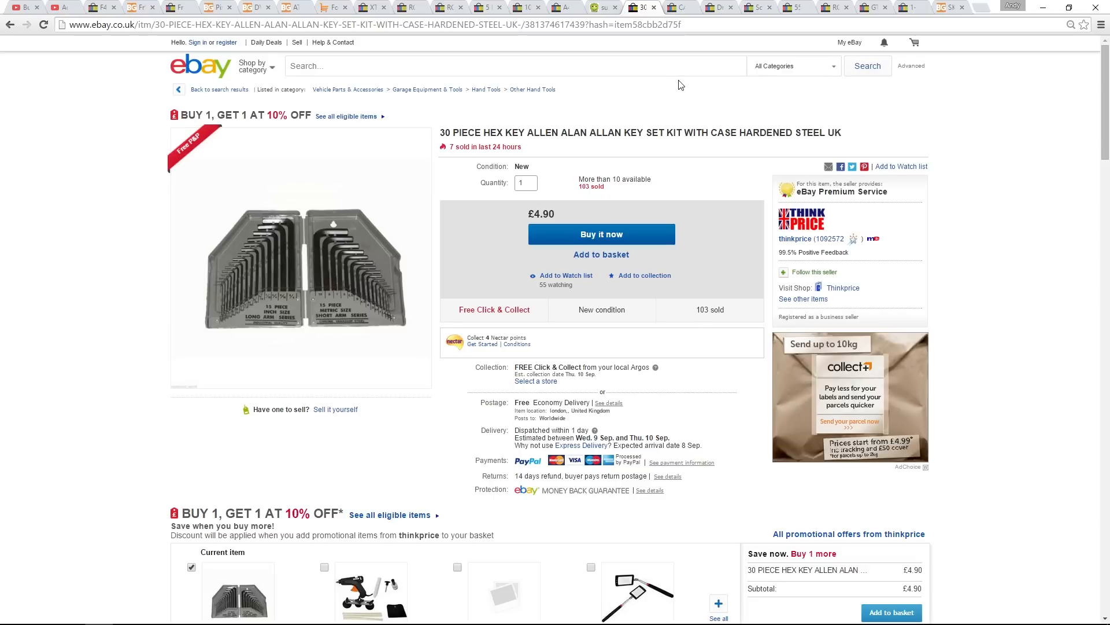
pyautogui.moveTo(687, 20)
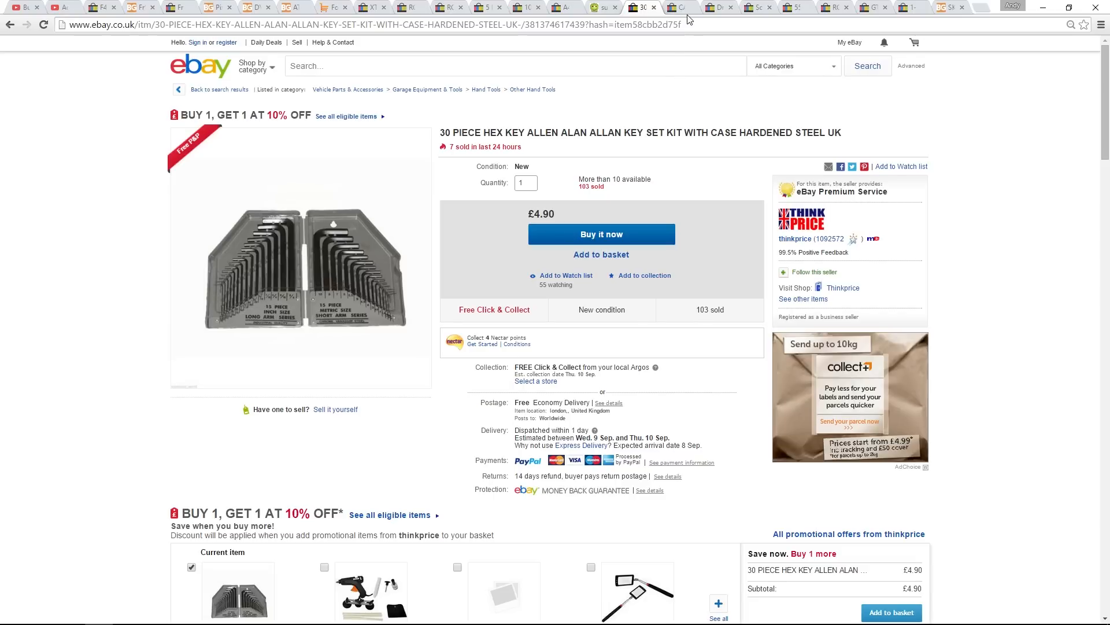
# Go through the cable ties and soldering iron kit listings to the 55 pcs heat shrink tubing listing
pyautogui.click(681, 7)
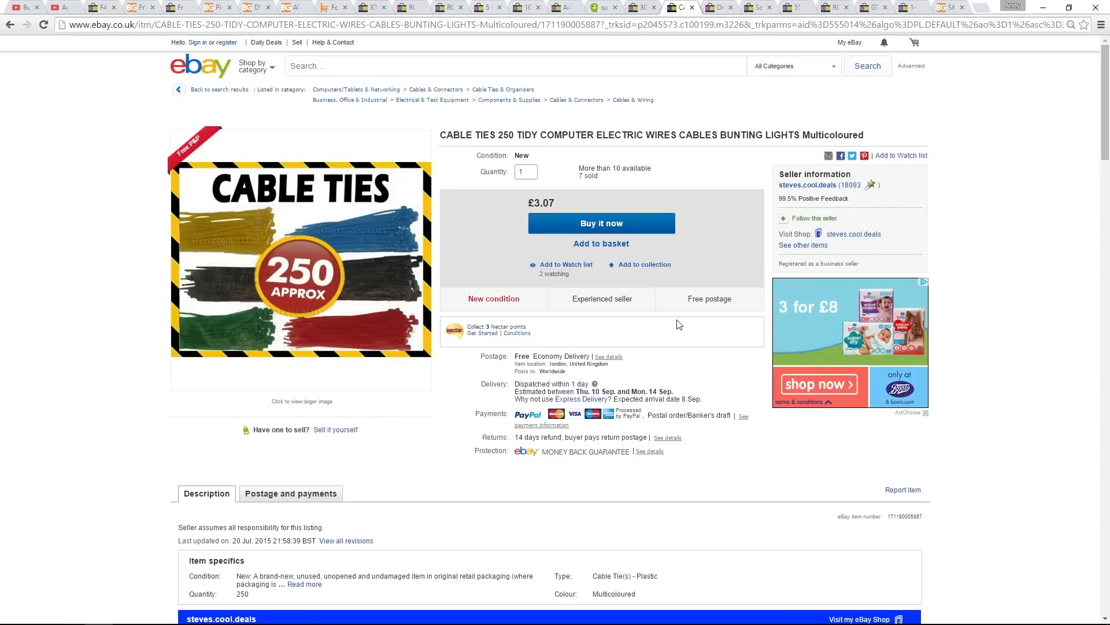
pyautogui.moveTo(750, 89)
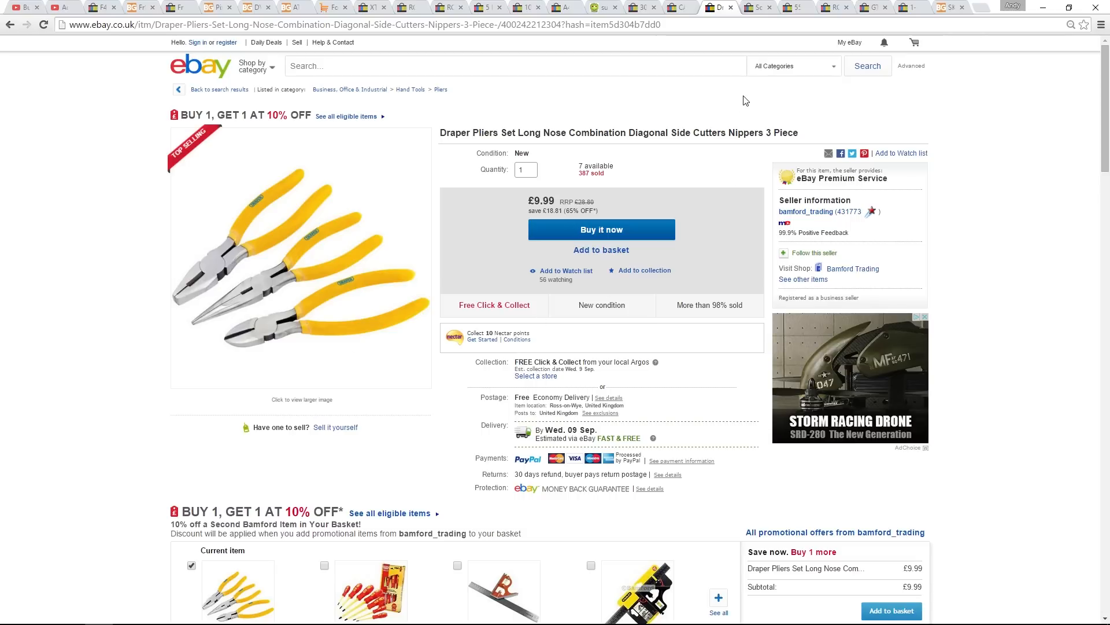
pyautogui.click(719, 7)
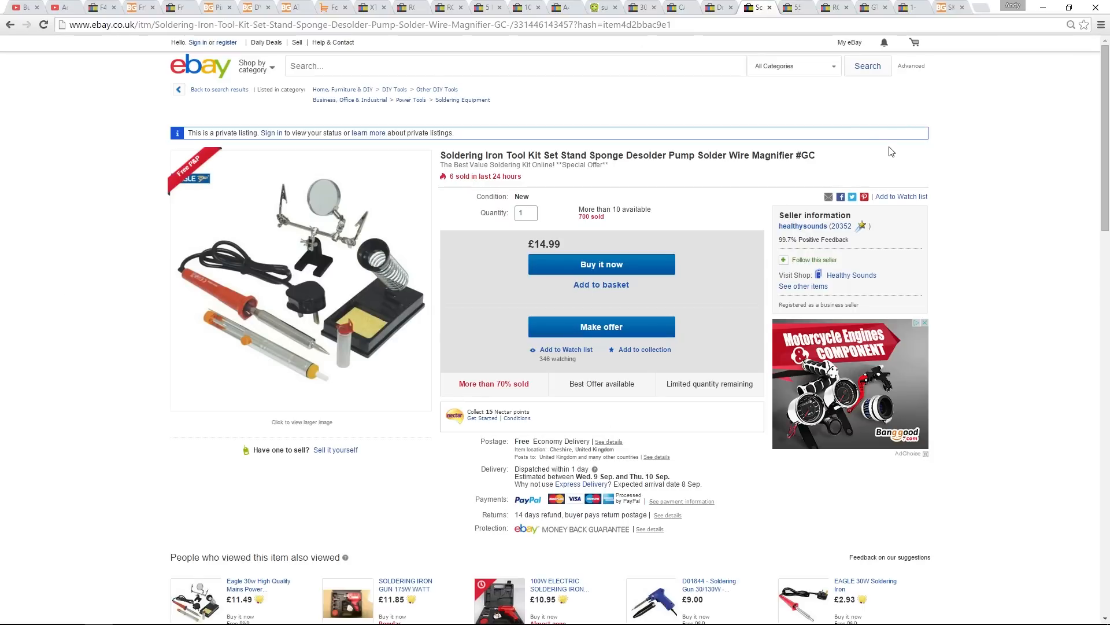
pyautogui.moveTo(833, 100)
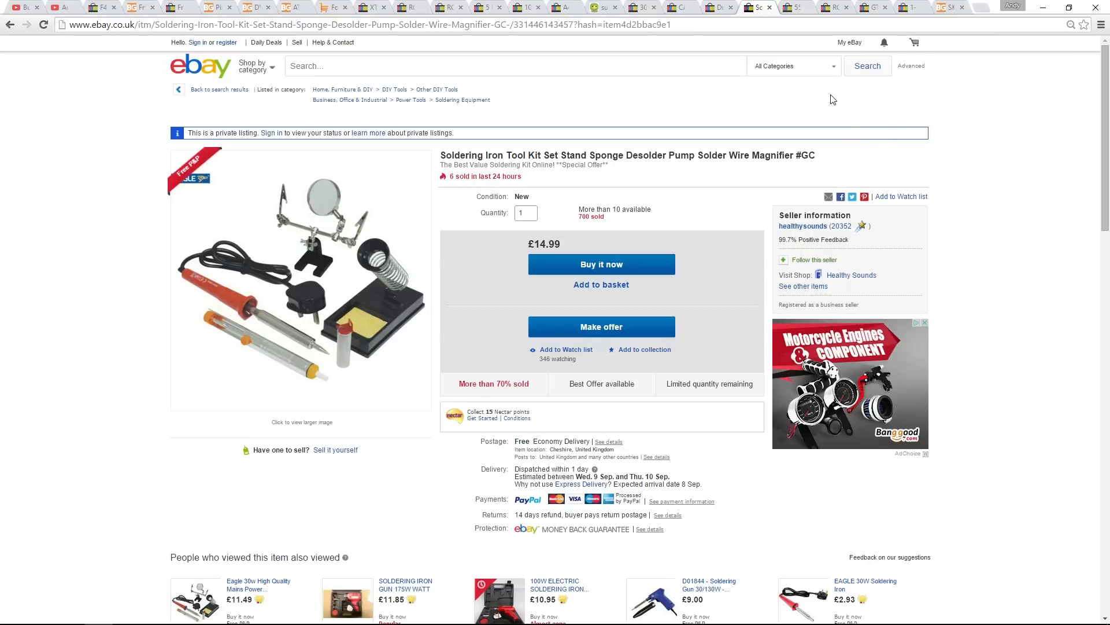
pyautogui.click(788, 7)
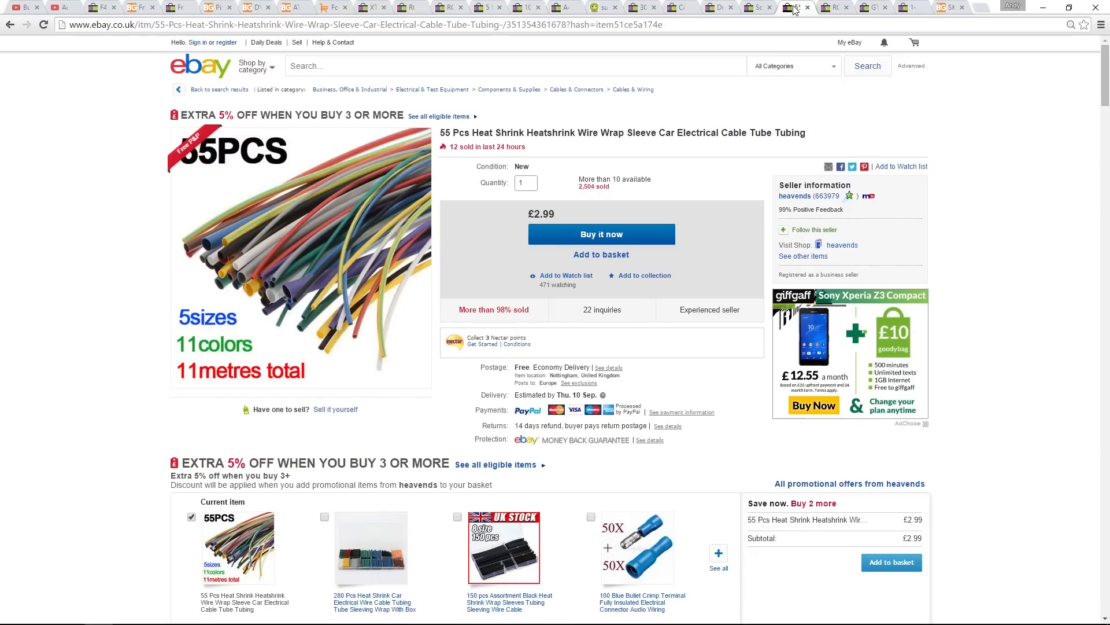
pyautogui.moveTo(818, 115)
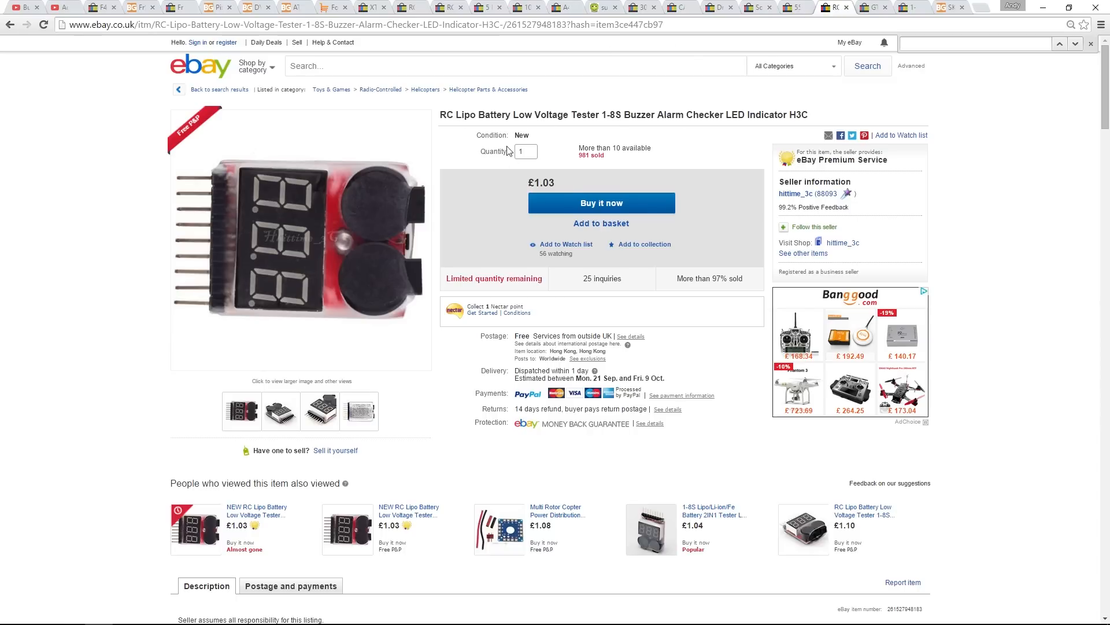
pyautogui.moveTo(935, 89)
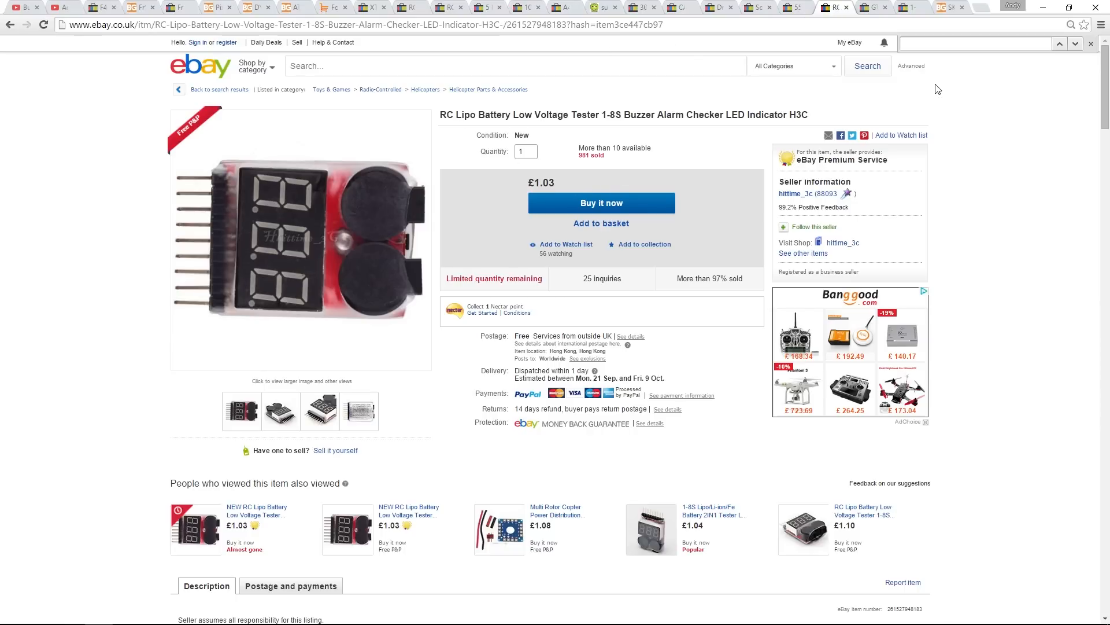
pyautogui.moveTo(945, 83)
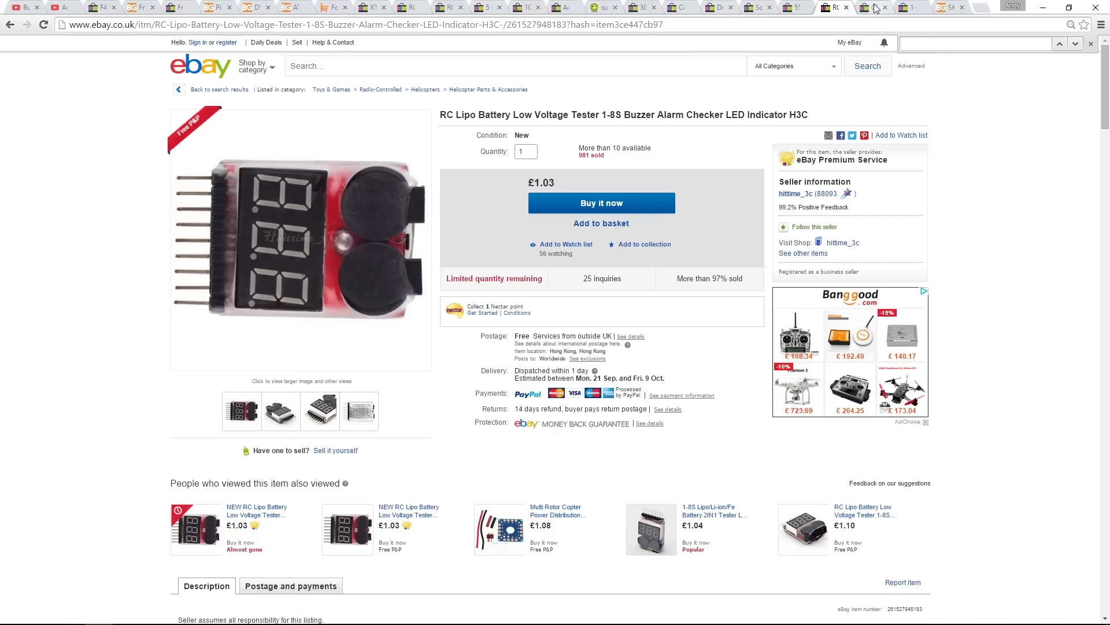
# Go from the GT Power watt meter listing to the Banggood SKYRC iMAX B6AC V2 charger listing
pyautogui.click(861, 6)
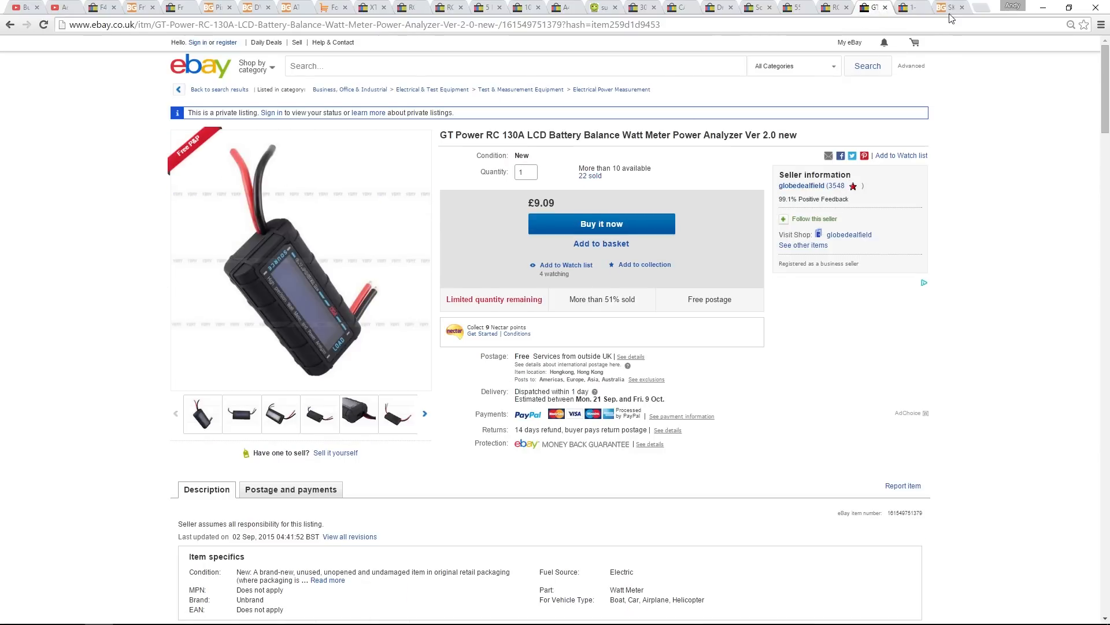
pyautogui.click(948, 7)
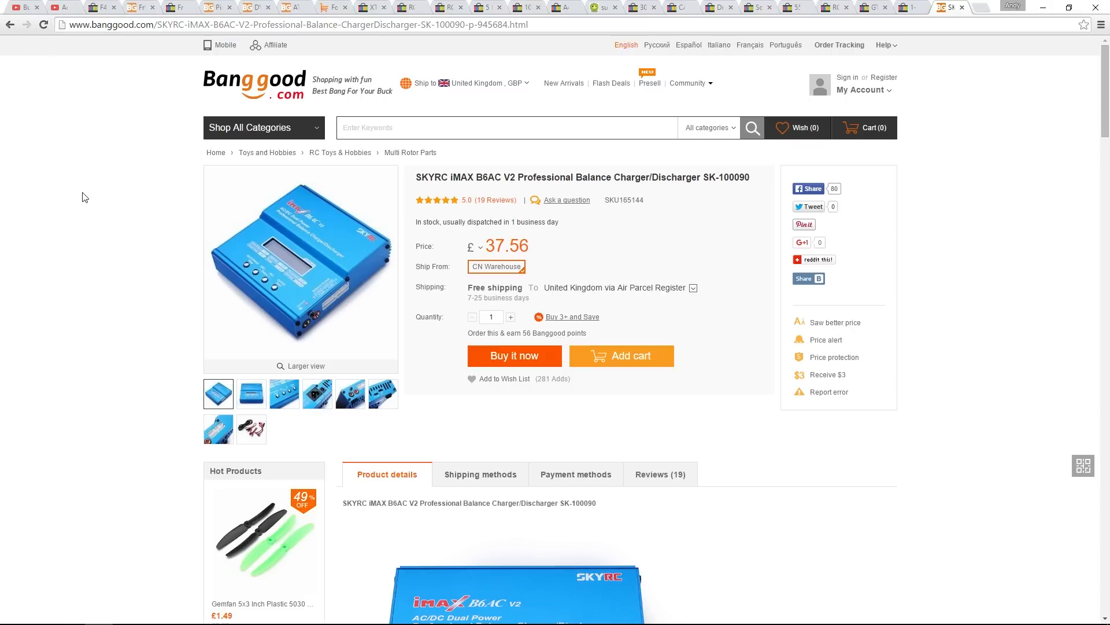
pyautogui.click(951, 6)
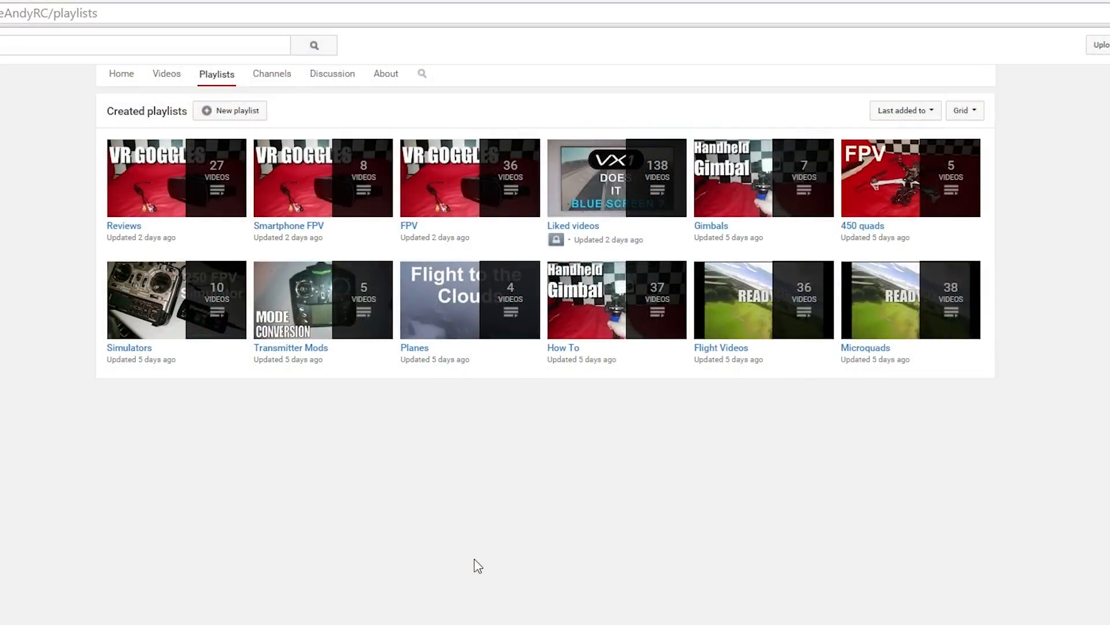